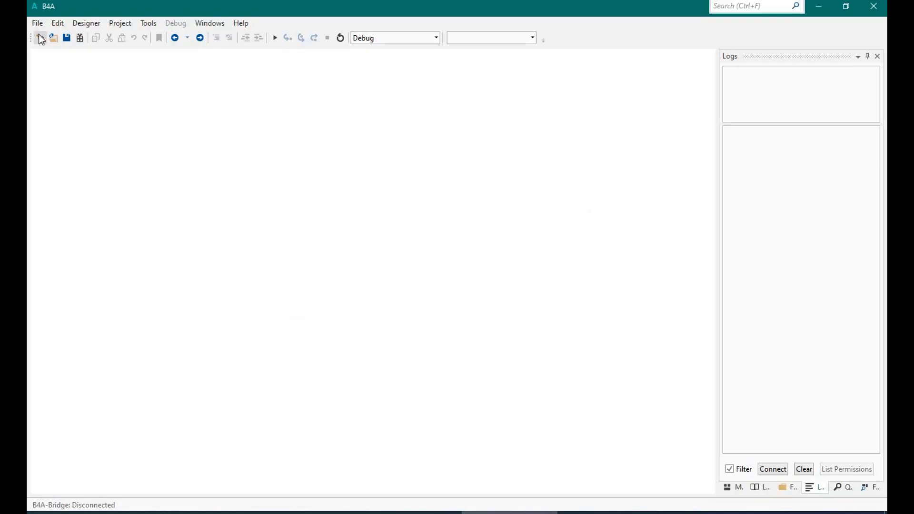
- Create a new B4A project named LaunchScreen
{"action": "left_click", "coordinate": [40, 37]}
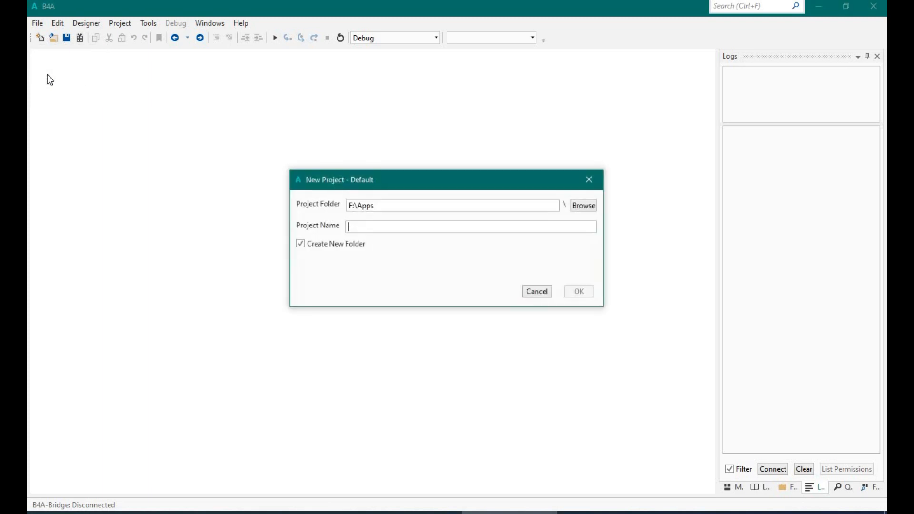
{"action": "type", "text": "LaunchScreen"}
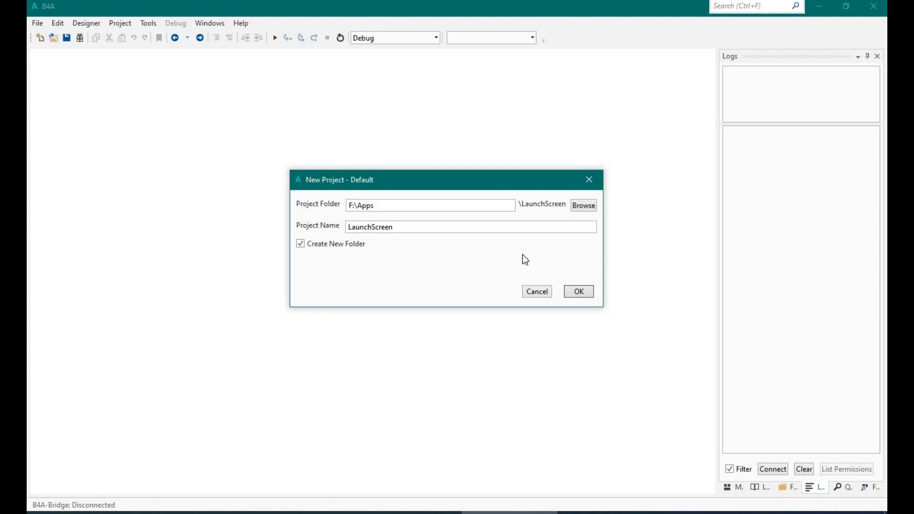
{"action": "left_click", "coordinate": [577, 292]}
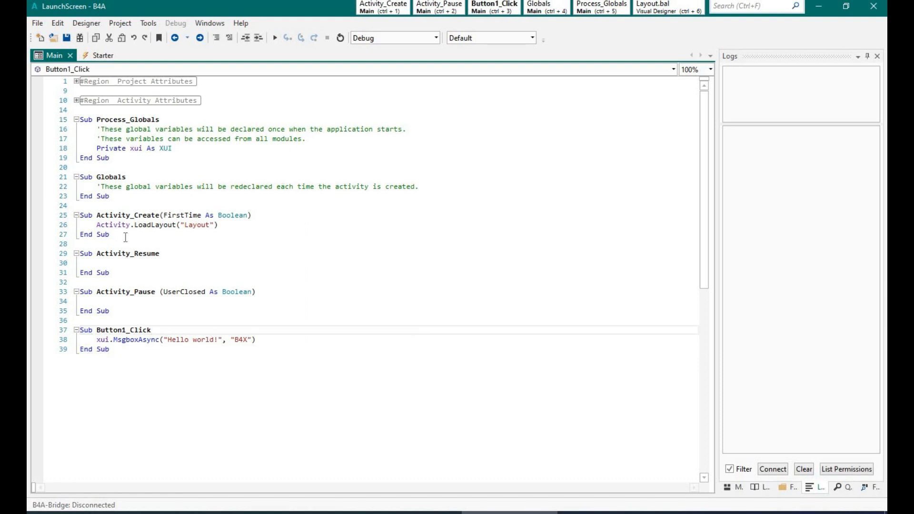
- Add a new activity module named Launch to the project
{"action": "left_click", "coordinate": [119, 23]}
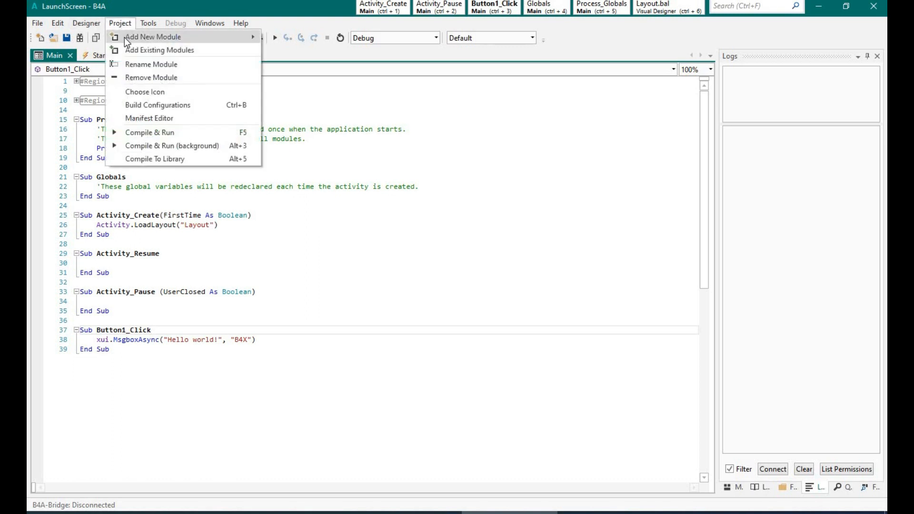
{"action": "mouse_move", "coordinate": [153, 37]}
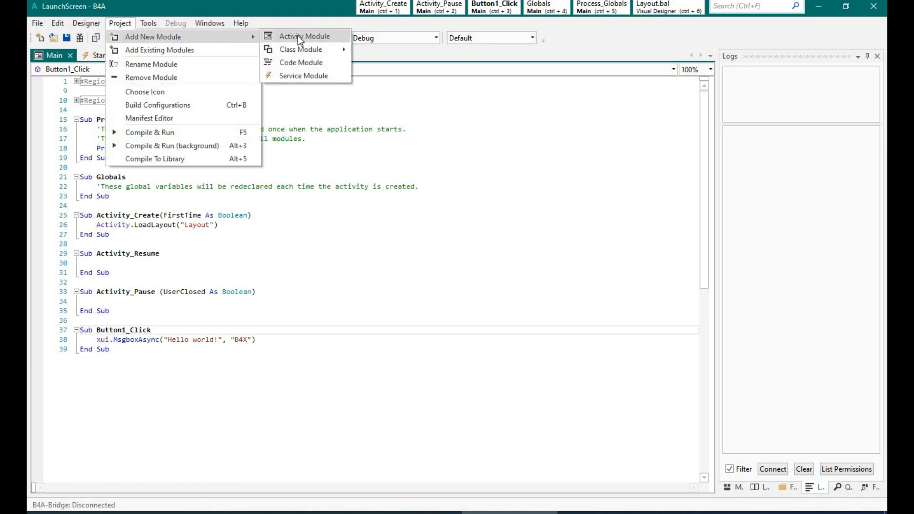
{"action": "left_click", "coordinate": [303, 35]}
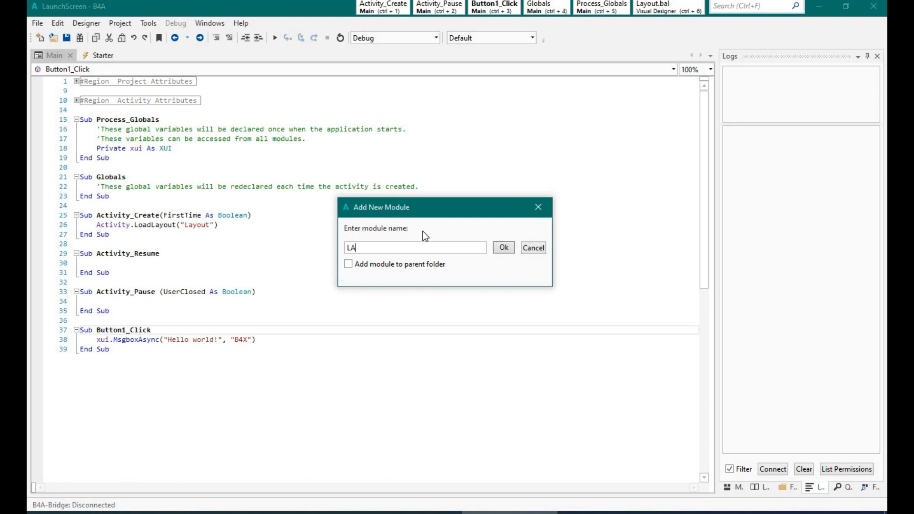
{"action": "key", "text": "Backspace"}
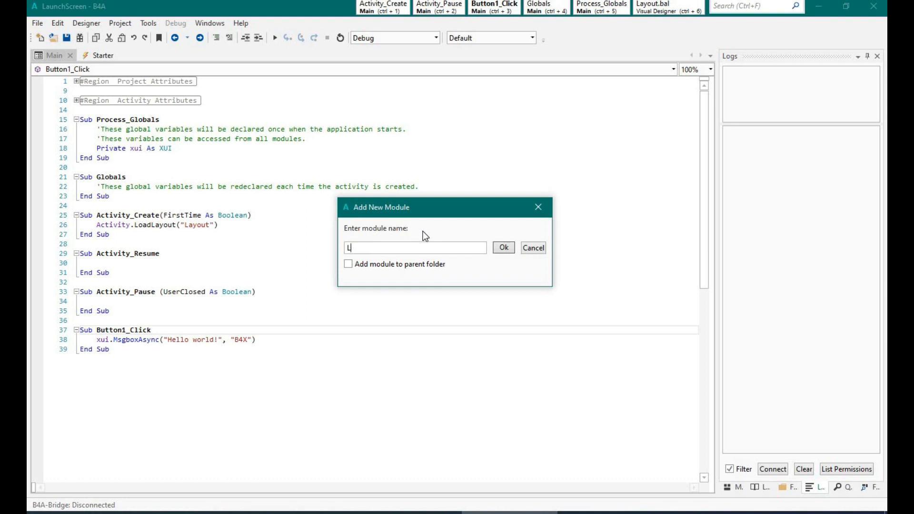
{"action": "type", "text": "aunch"}
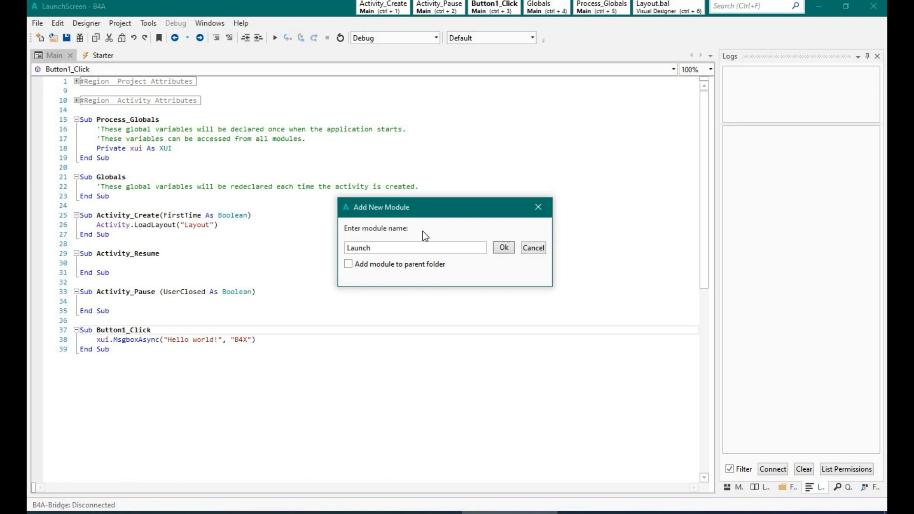
{"action": "left_click", "coordinate": [503, 247]}
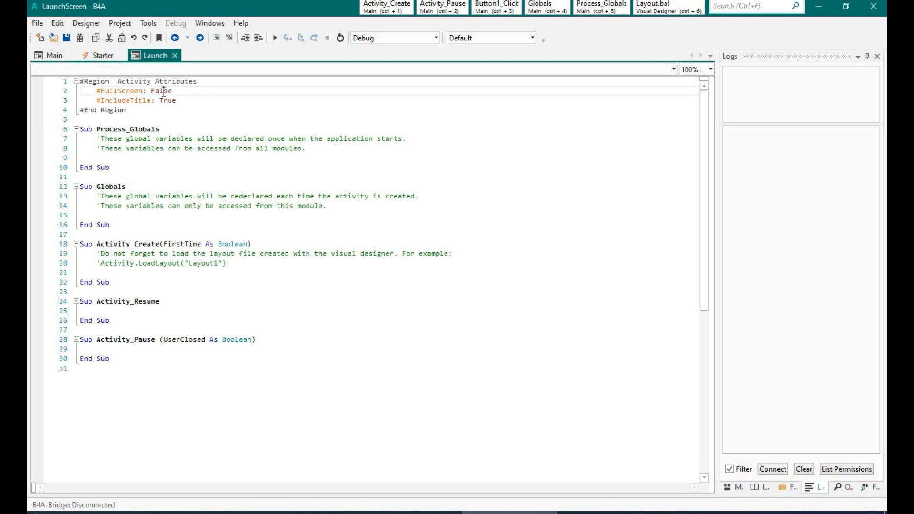
- Set the Launch module's #FullScreen to True and #IncludeTitle to False
{"action": "type", "text": "True"}
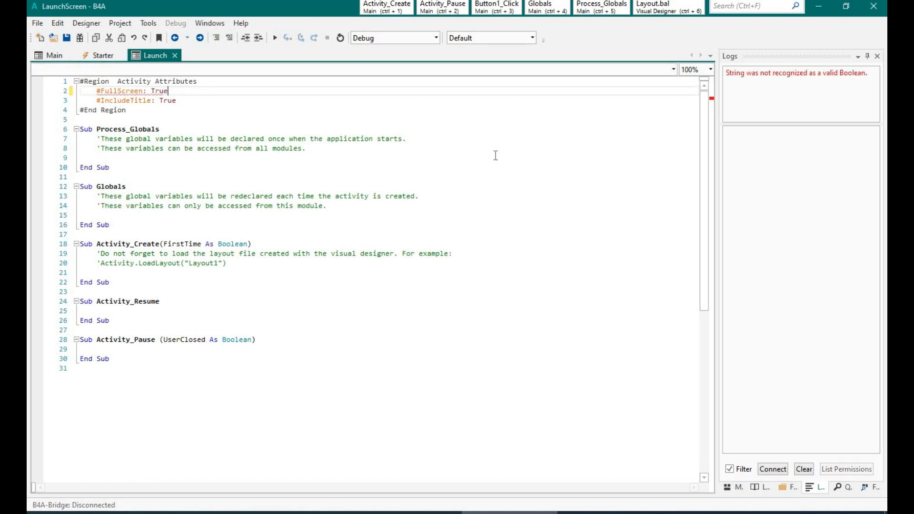
{"action": "double_click", "coordinate": [165, 101]}
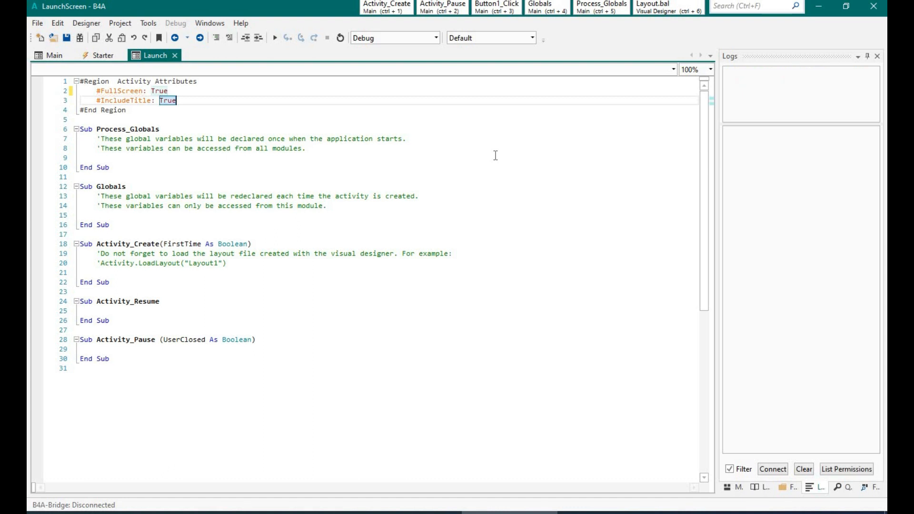
{"action": "type", "text": "Fal"}
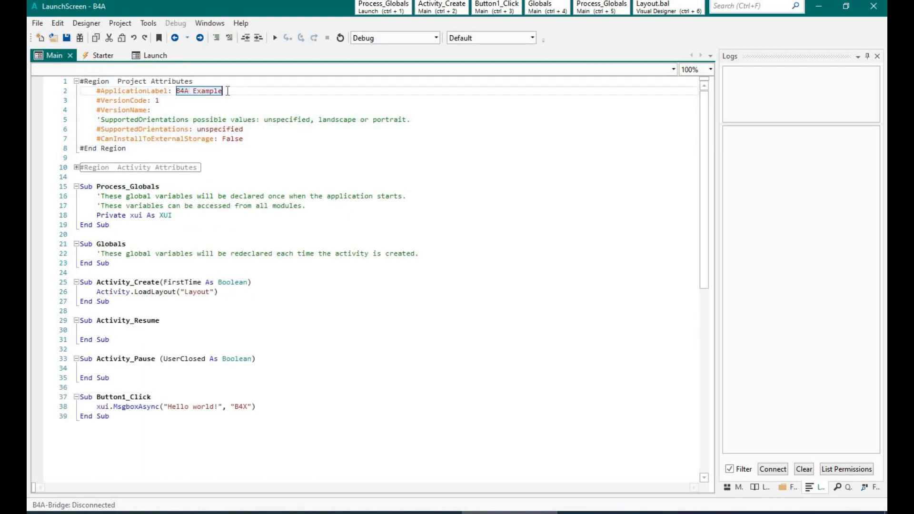
- Set Main's #ApplicationLabel to Launch Screen, #FullScreen True and #IncludeTitle False
{"action": "type", "text": "Launch"}
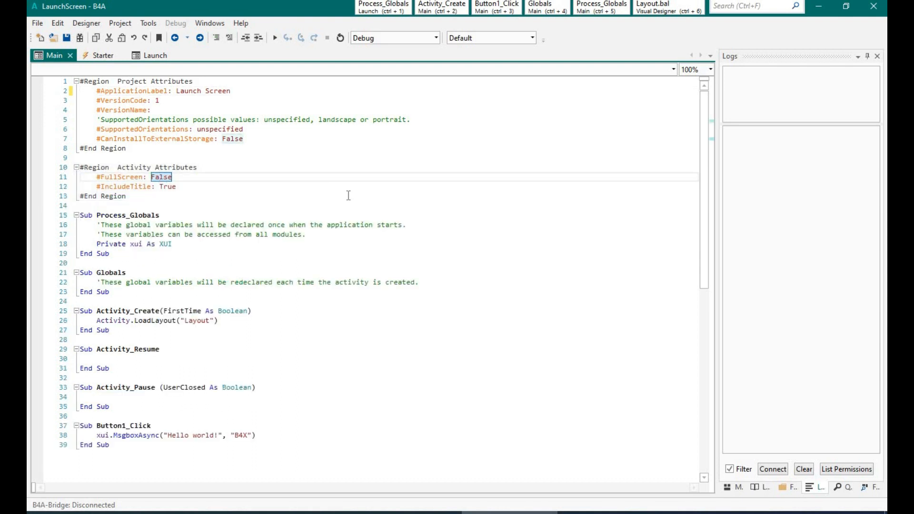
{"action": "type", "text": "True"}
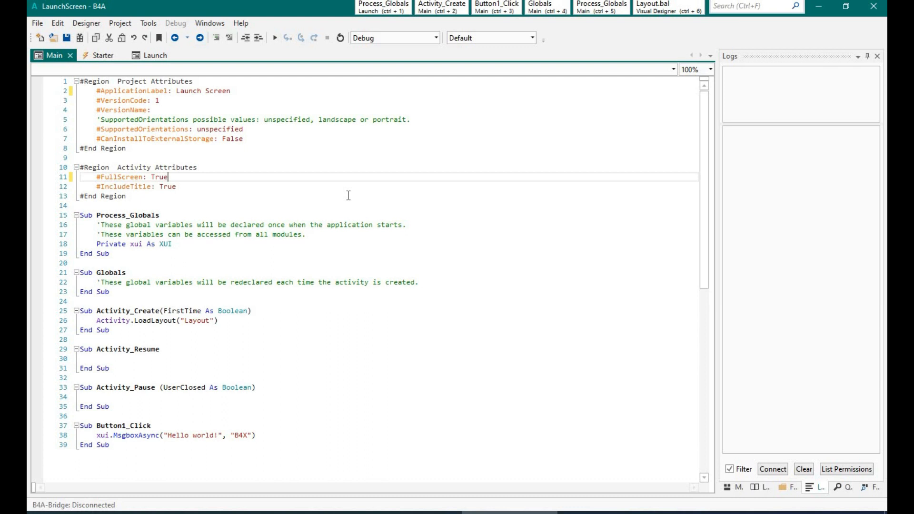
{"action": "type", "text": "F"}
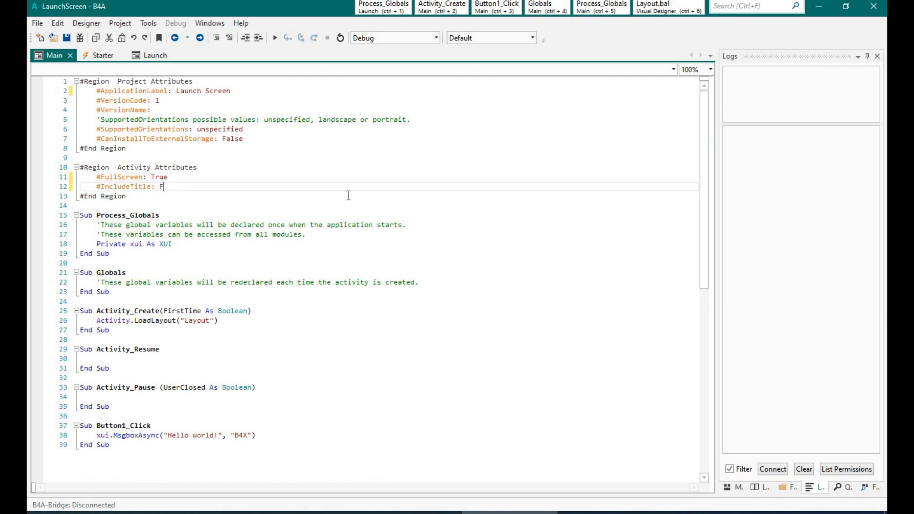
{"action": "type", "text": "alse"}
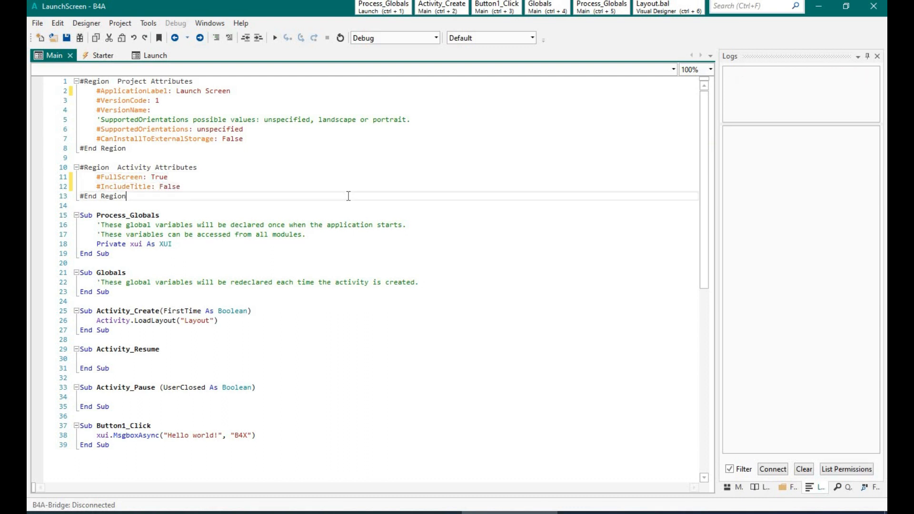
{"action": "left_click", "coordinate": [154, 55]}
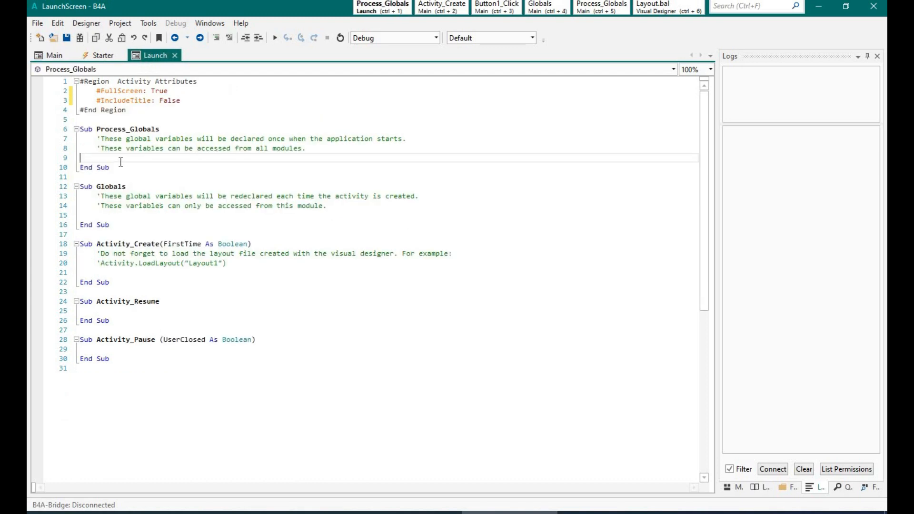
- Declare Dim LaunchTimer As Timer in Launch's Process_Globals and save the project
{"action": "type", "text": "D"}
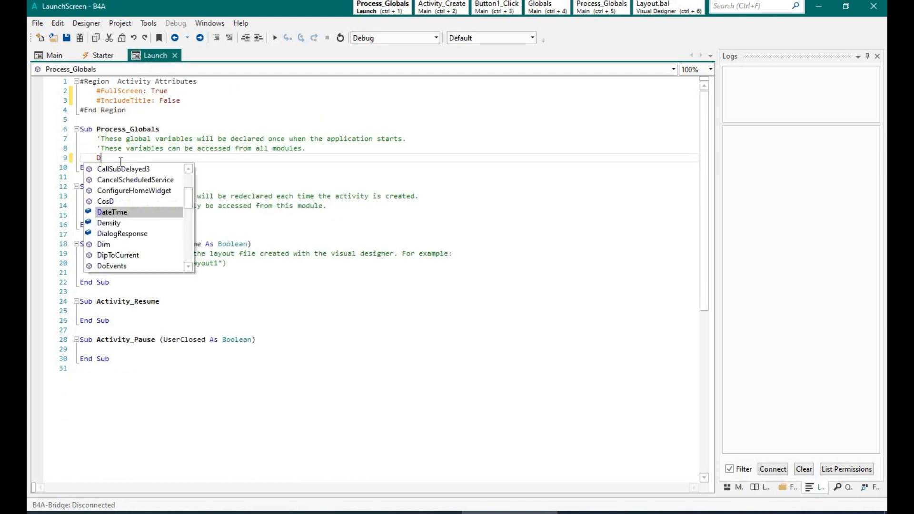
{"action": "type", "text": "Dim"}
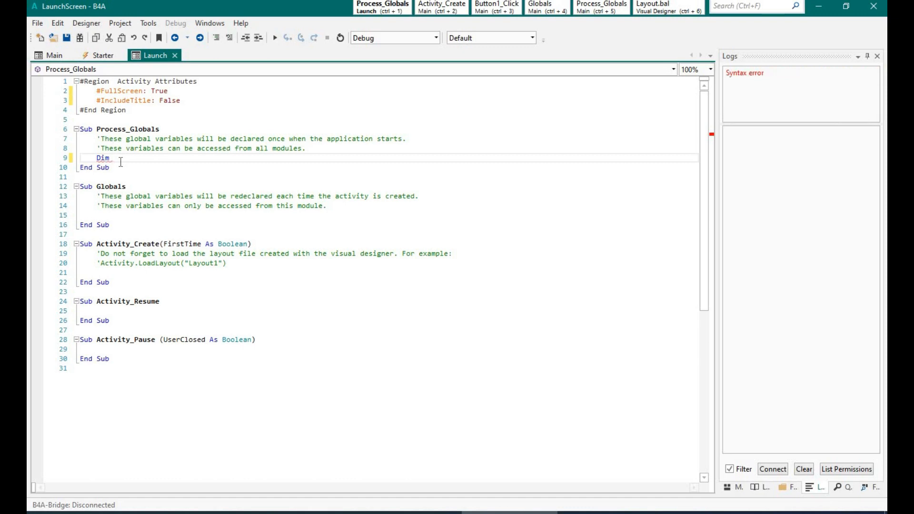
{"action": "type", "text": "LaunchTimer As Timer"}
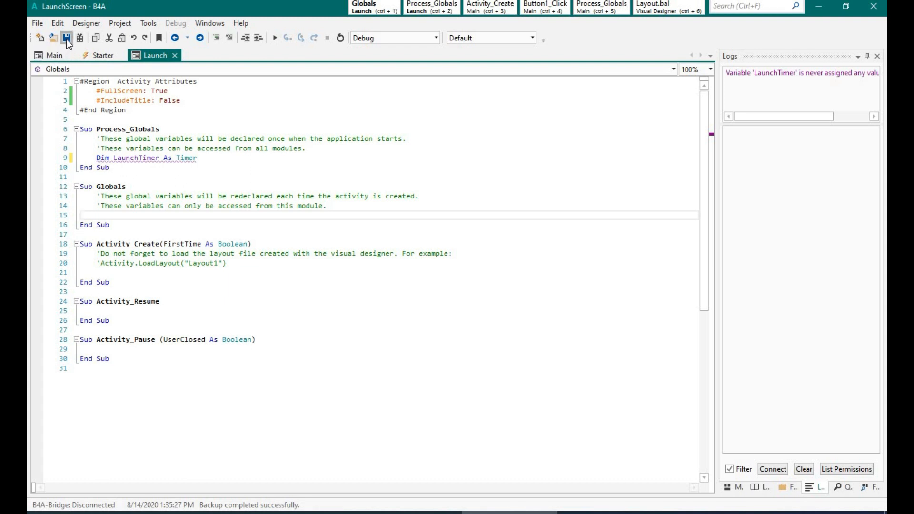
{"action": "left_click", "coordinate": [66, 37]}
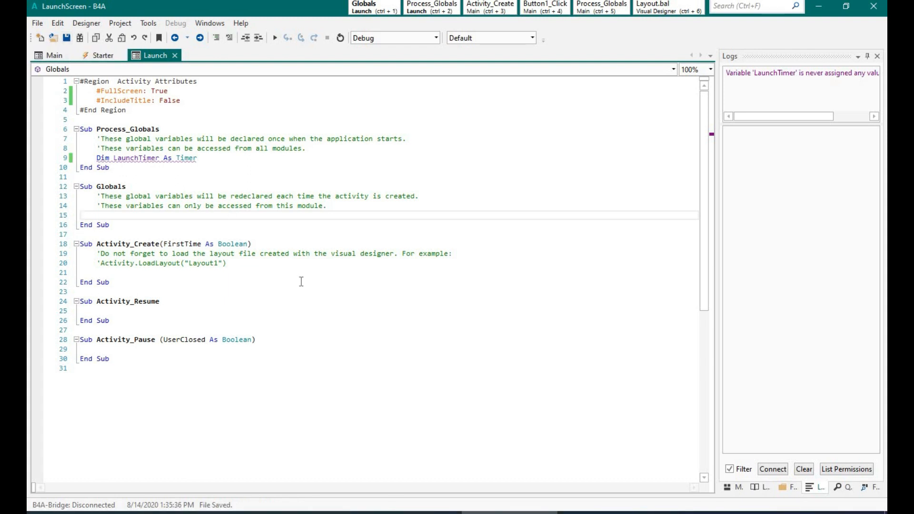
{"action": "mouse_move", "coordinate": [280, 245]}
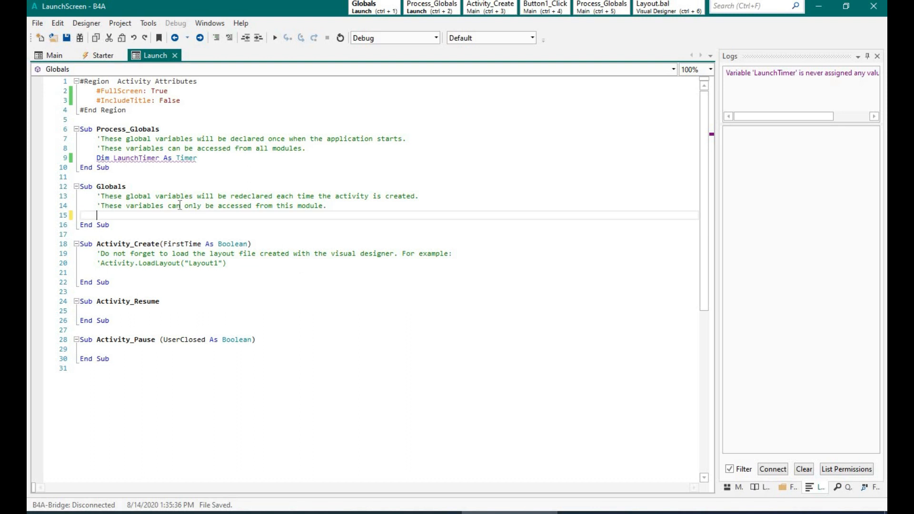
- Declare LogoWidth As Int and assign LogoWidth = Activity.Width/2 in Activity_Create
{"action": "type", "text": "Dim ico"}
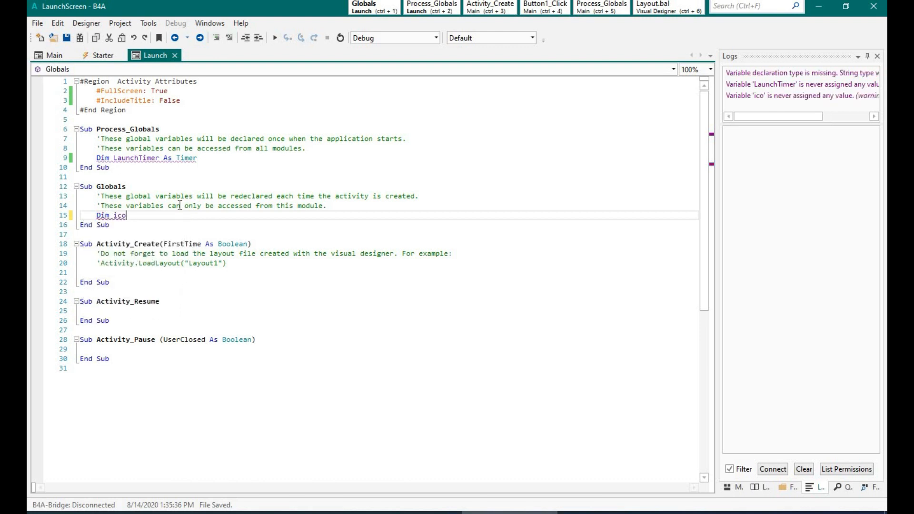
{"action": "type", "text": "LogoWidth as"}
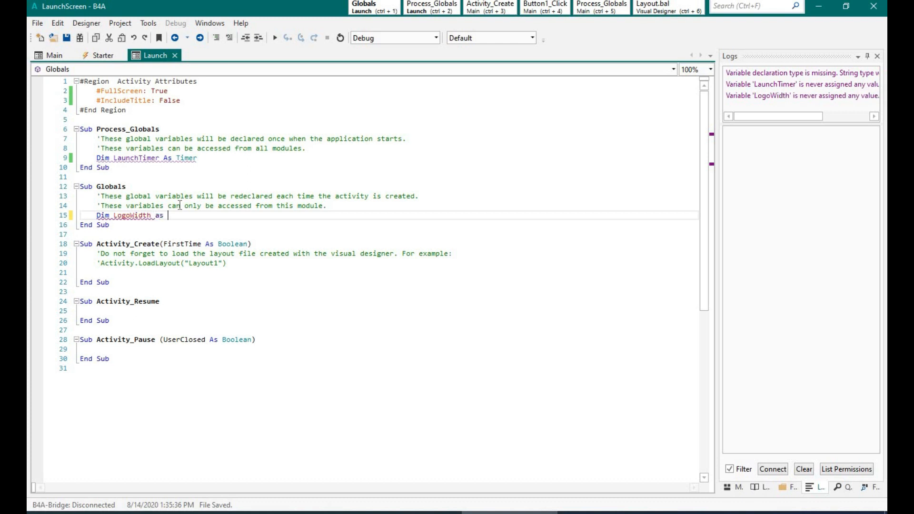
{"action": "type", "text": "Int"}
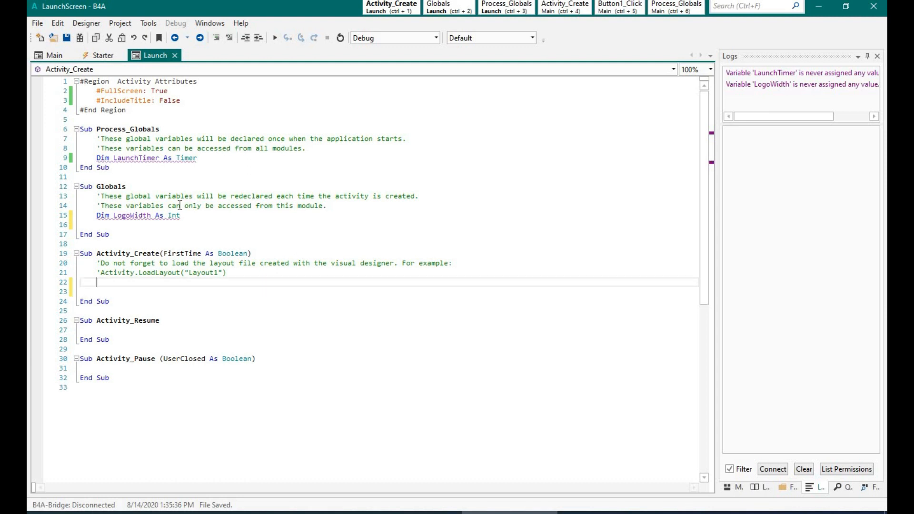
{"action": "type", "text": "lo"}
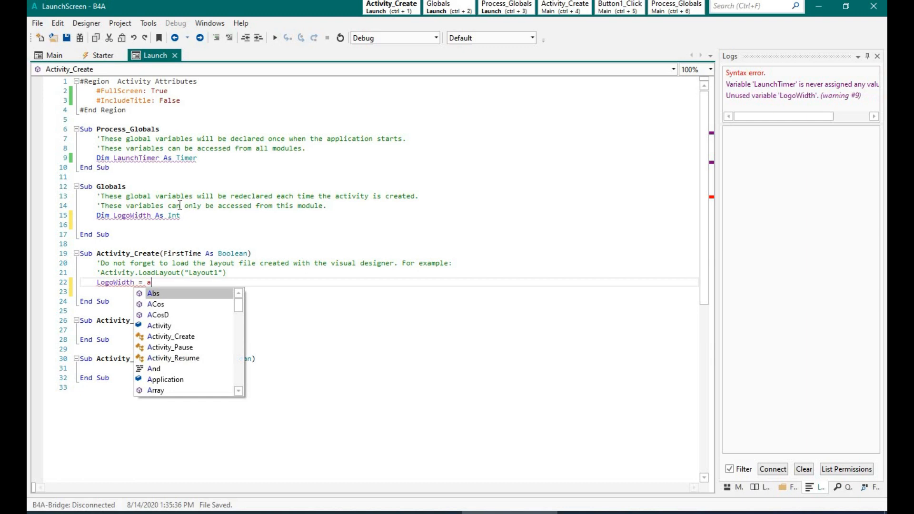
{"action": "type", "text": "Activity.w"}
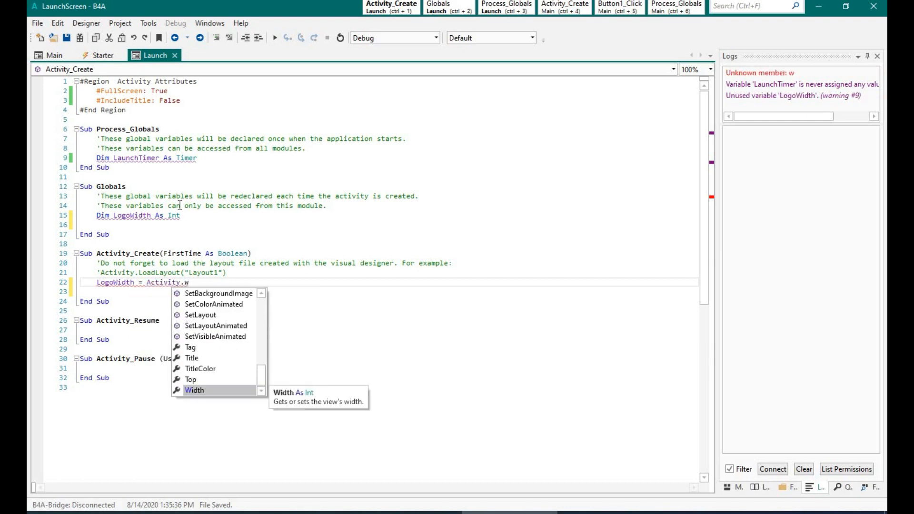
{"action": "type", "text": "idth/2"}
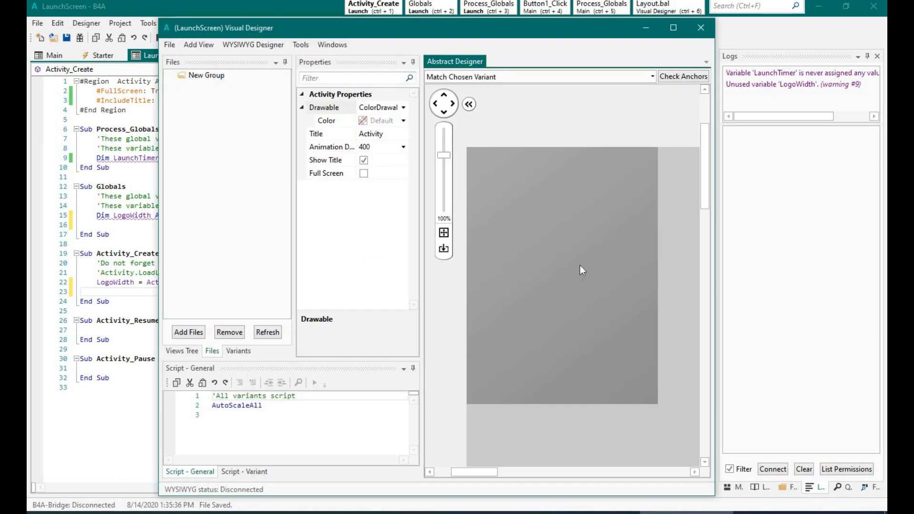
- Add an ImageView to the layout and name it img_Launch
{"action": "left_click", "coordinate": [198, 44]}
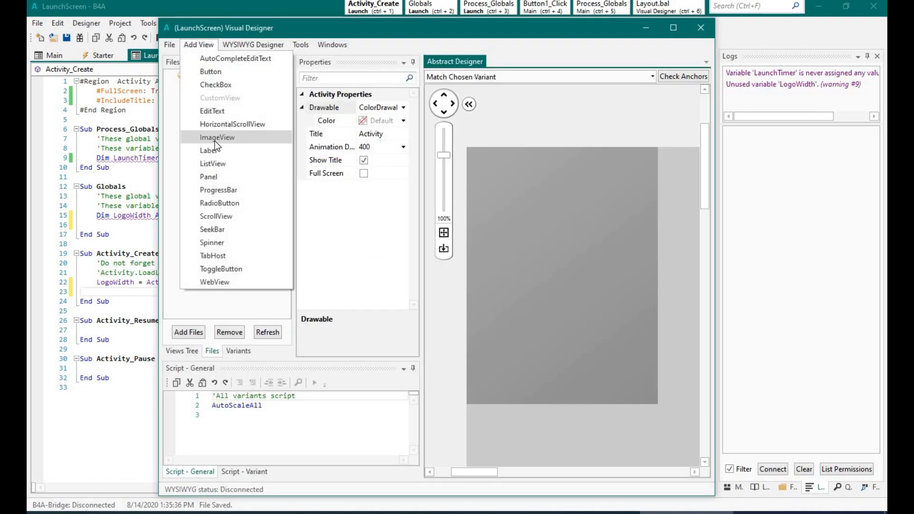
{"action": "left_click", "coordinate": [217, 137]}
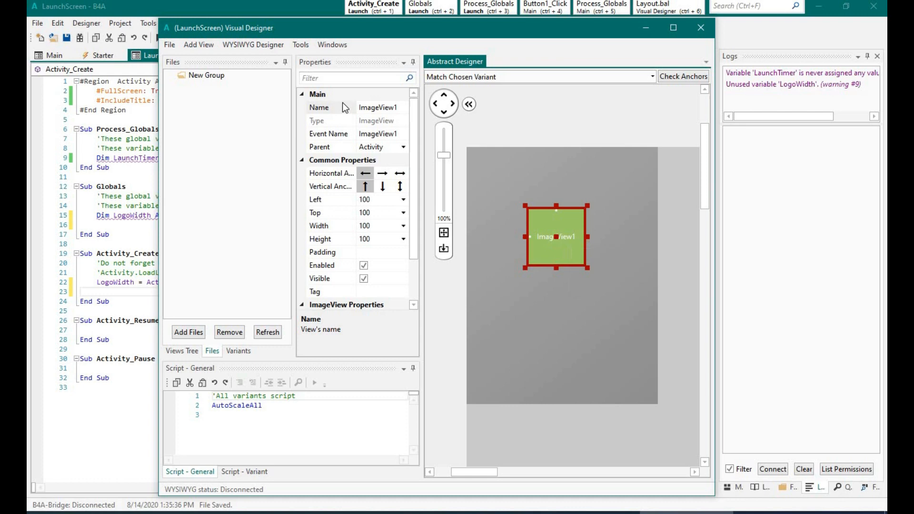
{"action": "type", "text": "img_Launch"}
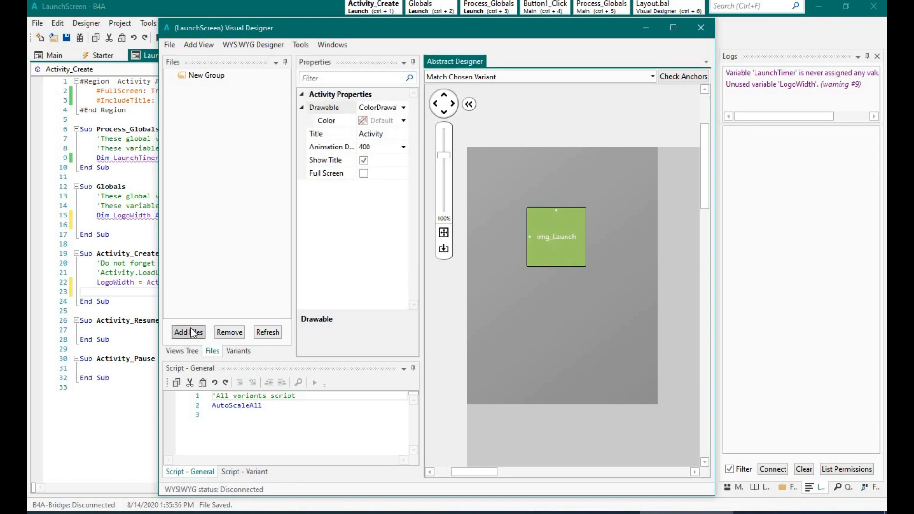
- Add Logo.png to the layout's files
{"action": "left_click", "coordinate": [188, 332]}
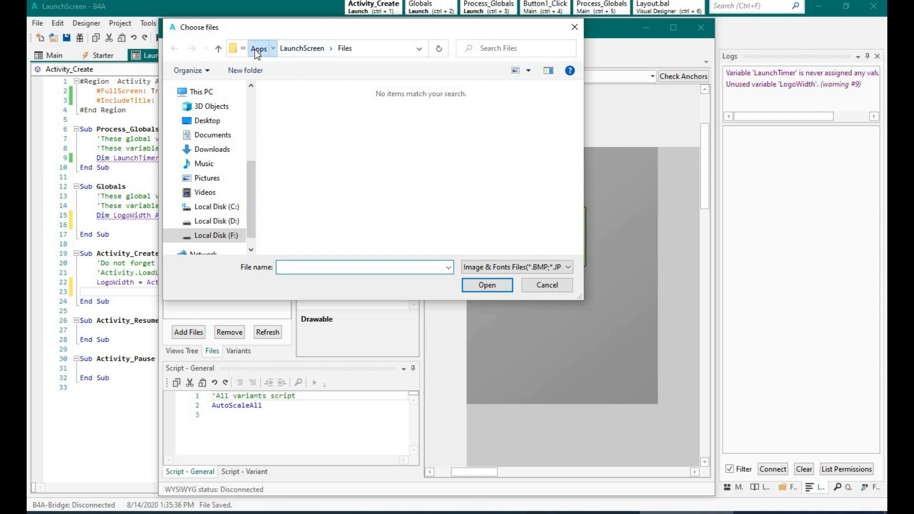
{"action": "left_click", "coordinate": [546, 286]}
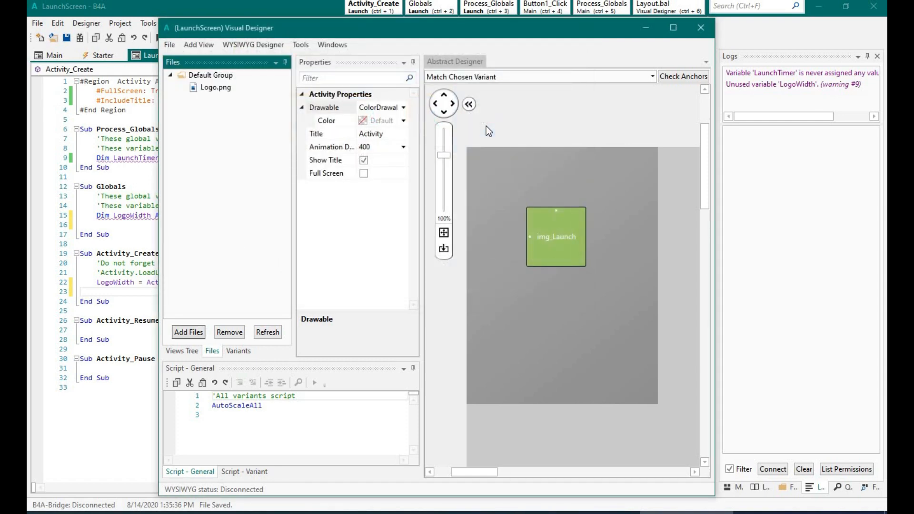
{"action": "left_click", "coordinate": [555, 236]}
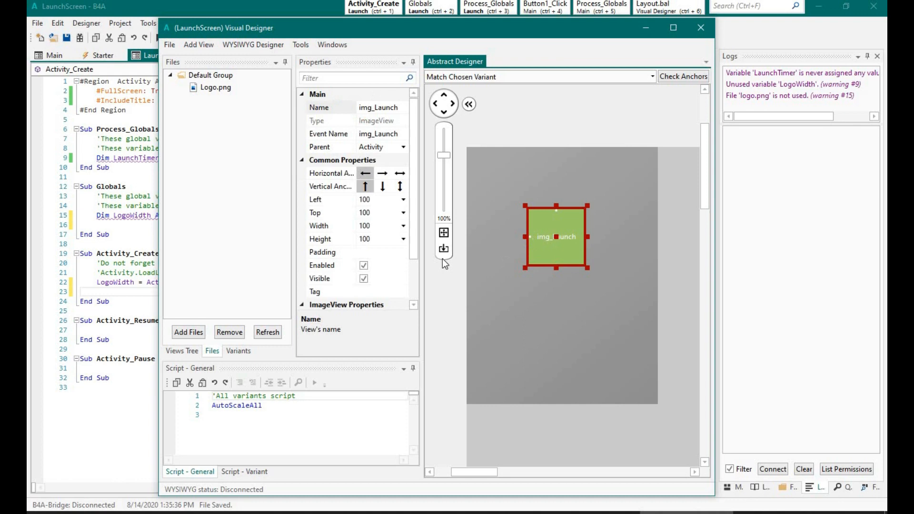
- Hide the activity's title bar, clear its title, and set its background to white
{"action": "scroll", "scroll_direction": "down", "scroll_amount": 3}
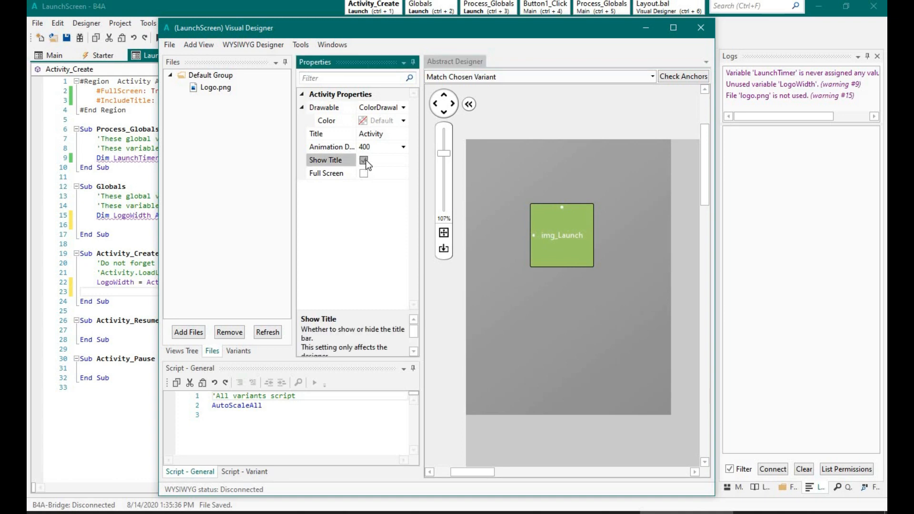
{"action": "left_click", "coordinate": [363, 160]}
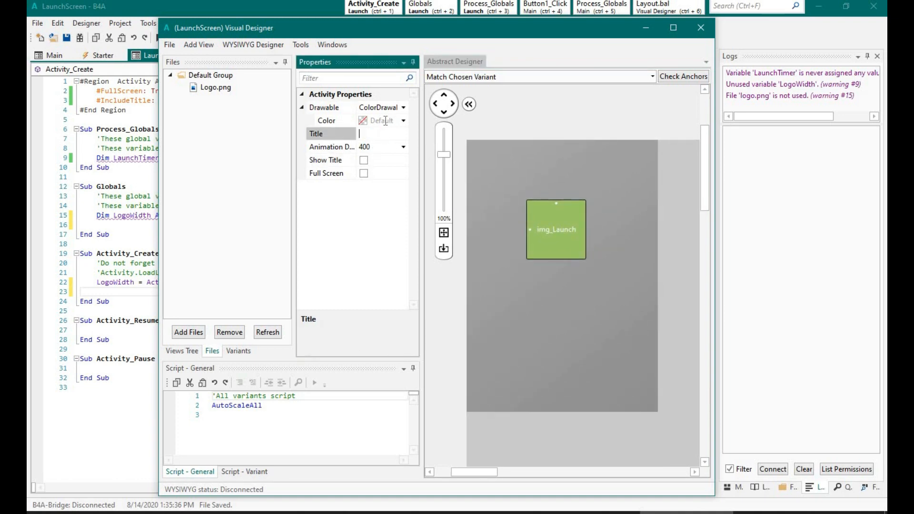
{"action": "left_click", "coordinate": [327, 121]}
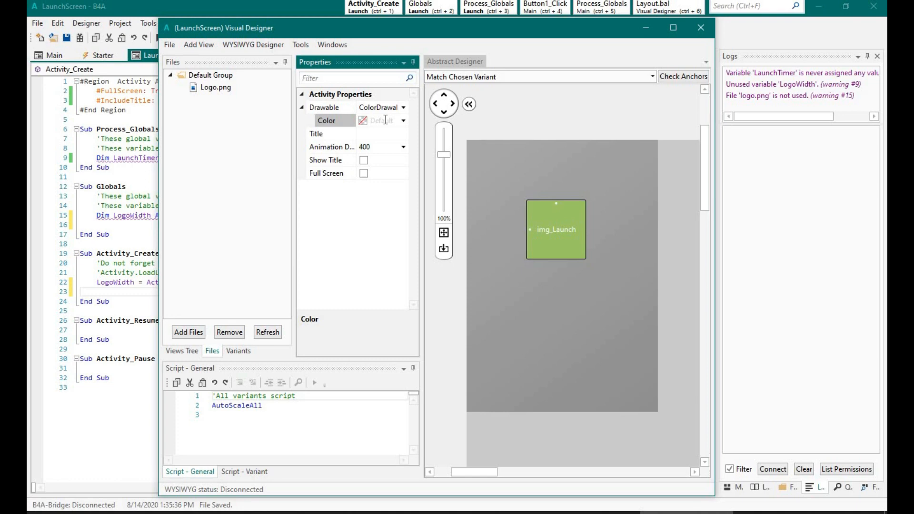
{"action": "type", "text": "whi"}
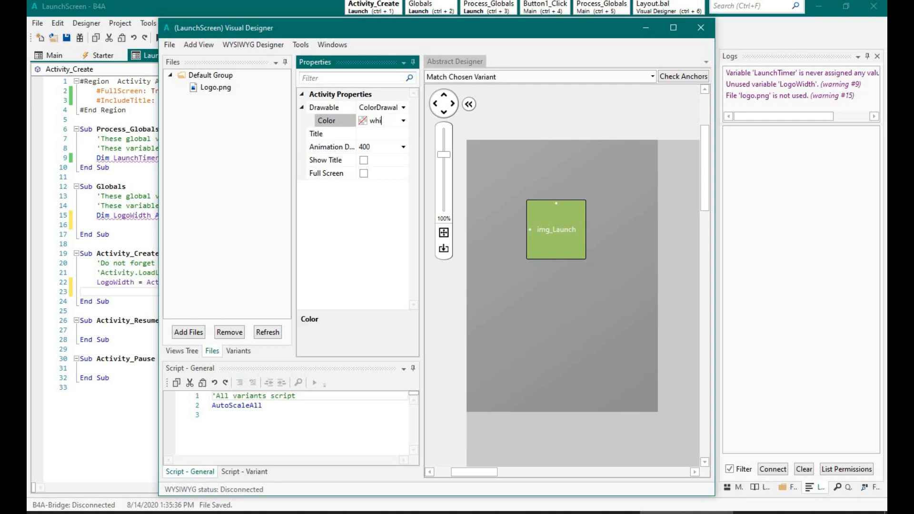
{"action": "type", "text": "white"}
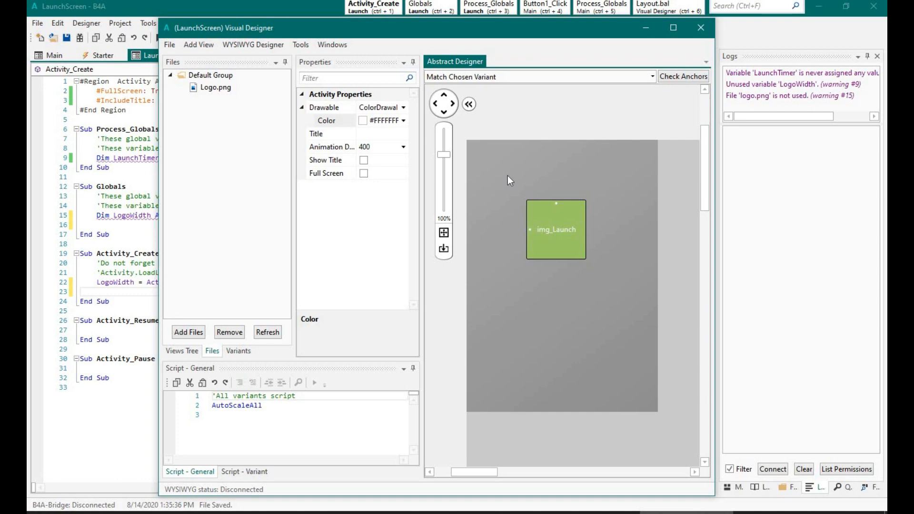
{"action": "mouse_move", "coordinate": [169, 44]}
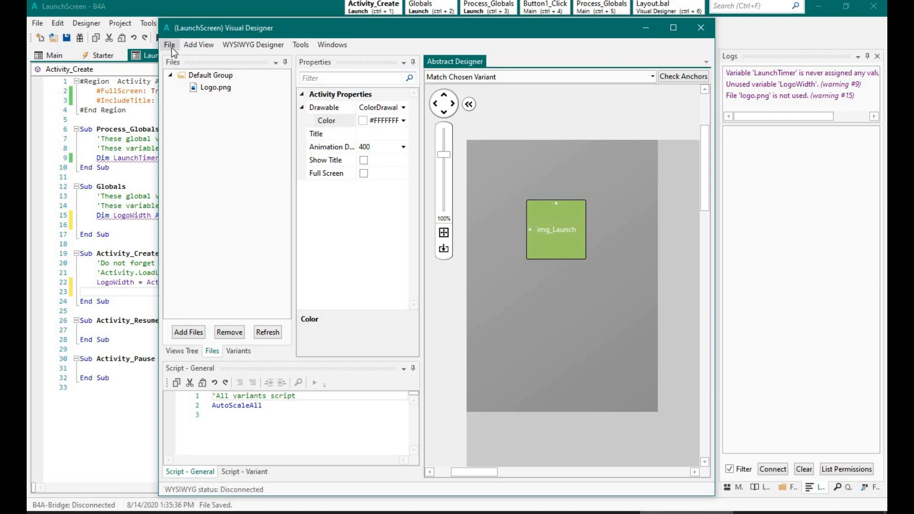
- Save the layout as Launch and generate the img_Launch ImageView member declaration
{"action": "left_click", "coordinate": [169, 45]}
{"action": "type", "text": "Launch"}
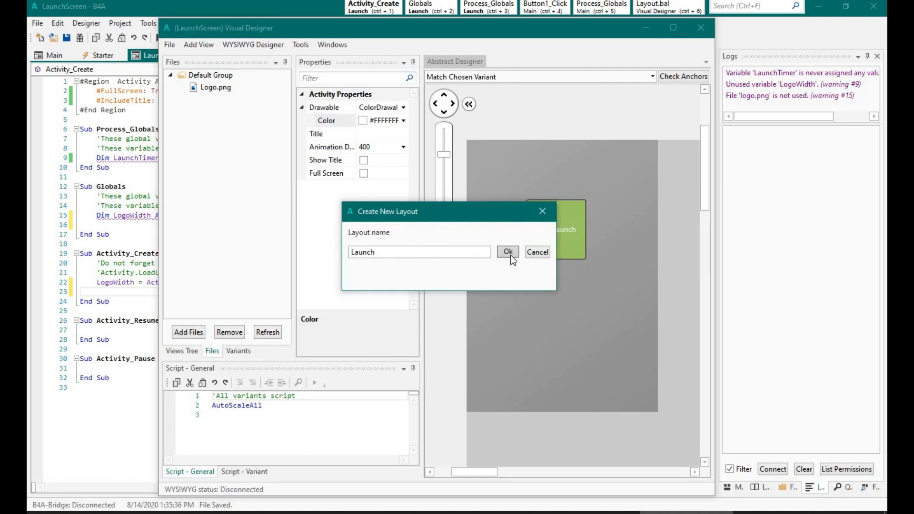
{"action": "left_click", "coordinate": [506, 252]}
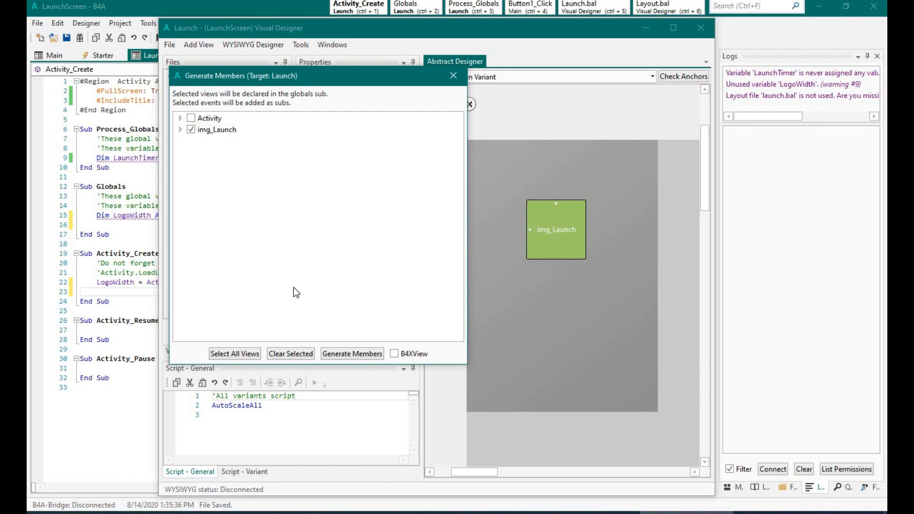
{"action": "left_click", "coordinate": [352, 354]}
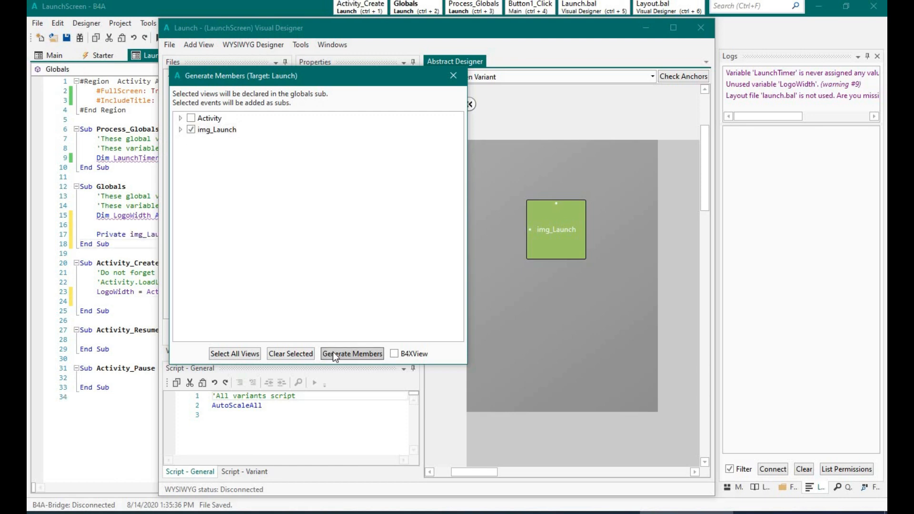
{"action": "left_click", "coordinate": [352, 353]}
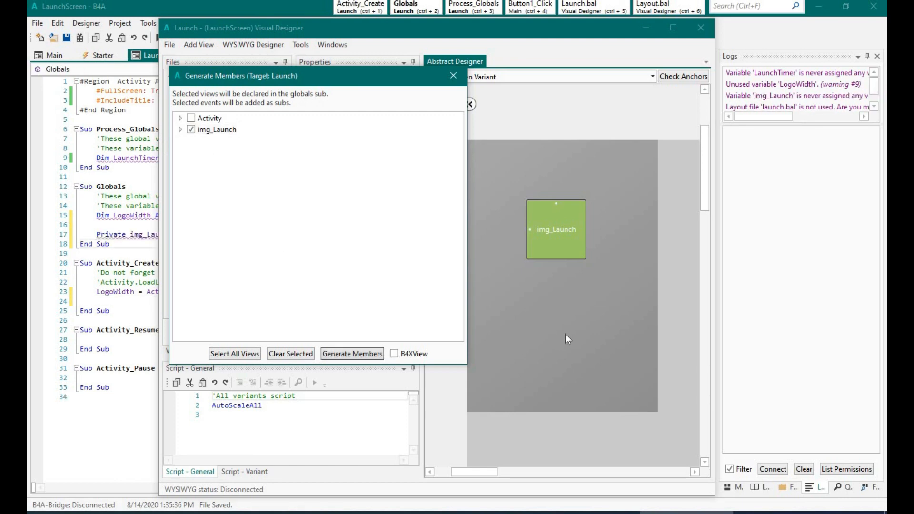
{"action": "left_click", "coordinate": [352, 353]}
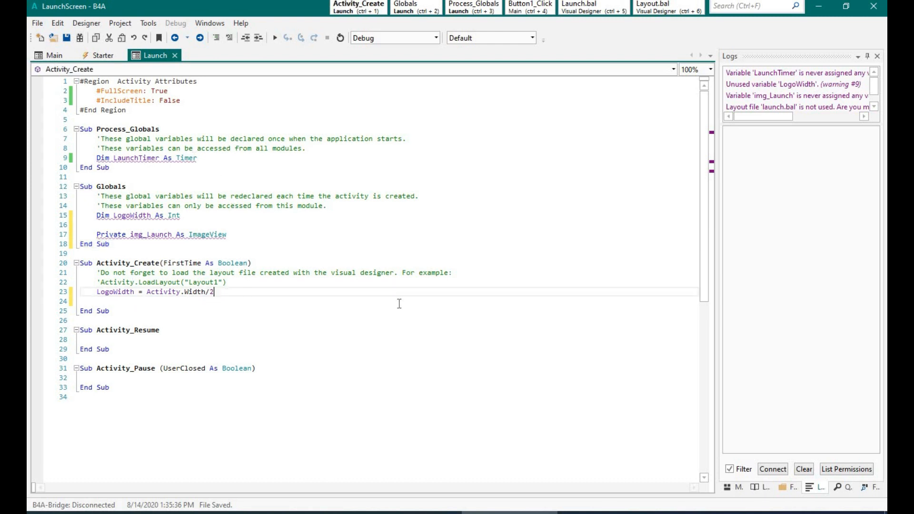
- Initialize LaunchTimer with event name "Timer1" and a 3000 ms interval in Activity_Create
{"action": "type", "text": "LaunchTimer.Initialize"}
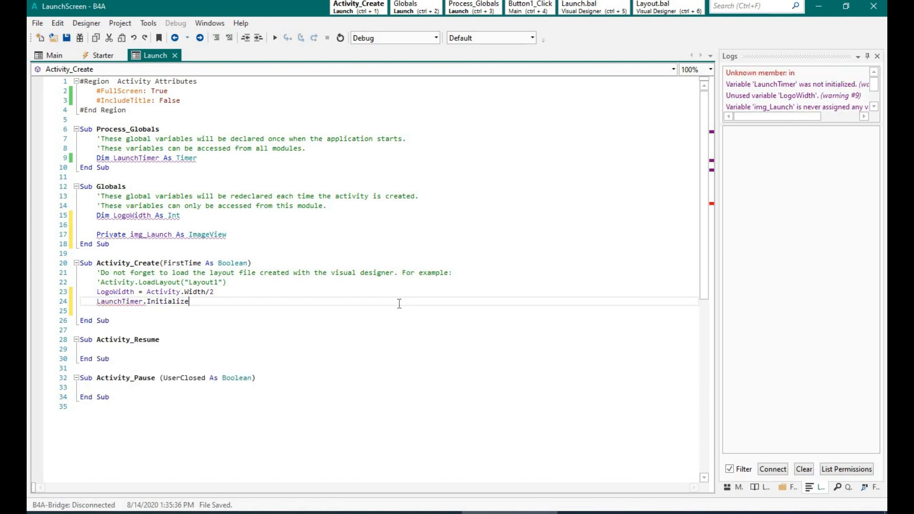
{"action": "type", "text": "\"Timer"}
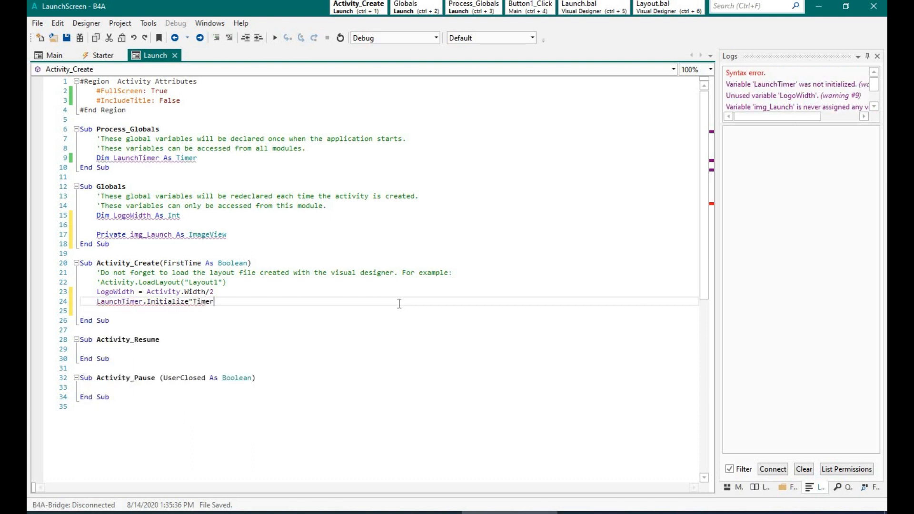
{"action": "type", "text": "("}
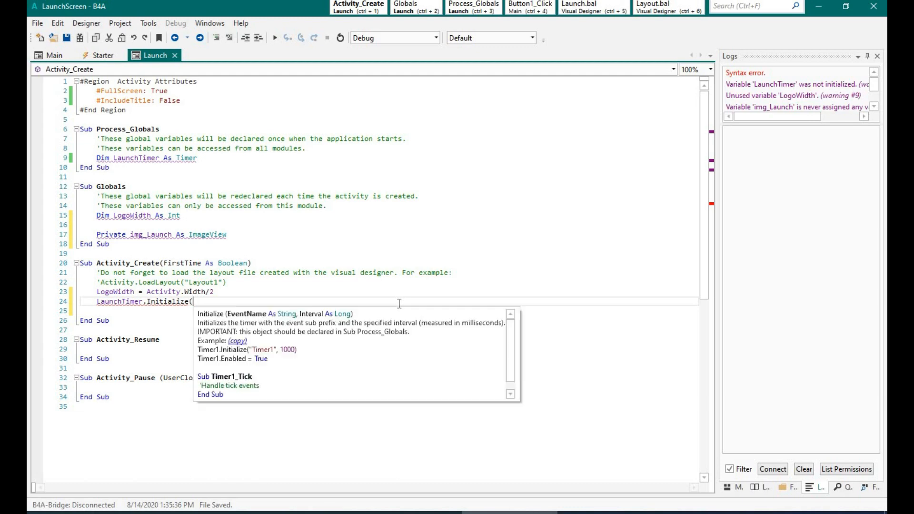
{"action": "type", "text": "\"Timer1"}
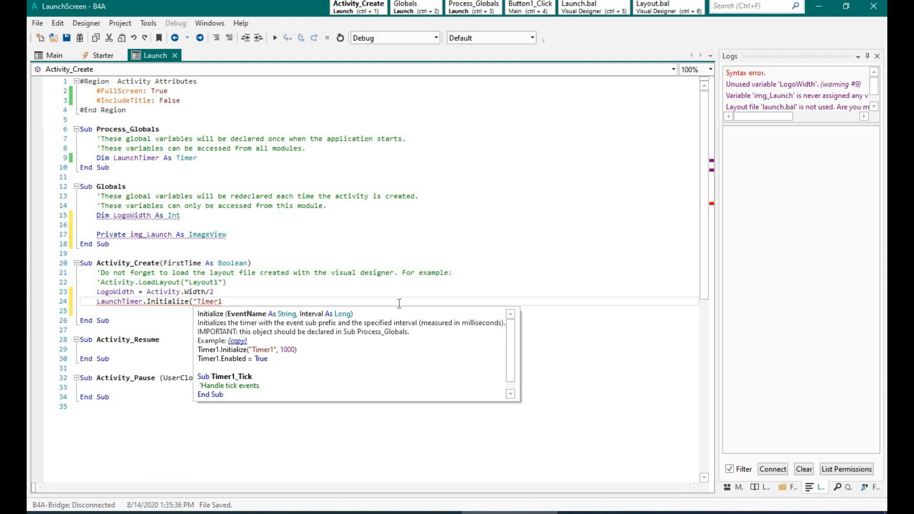
{"action": "type", "text": "\""}
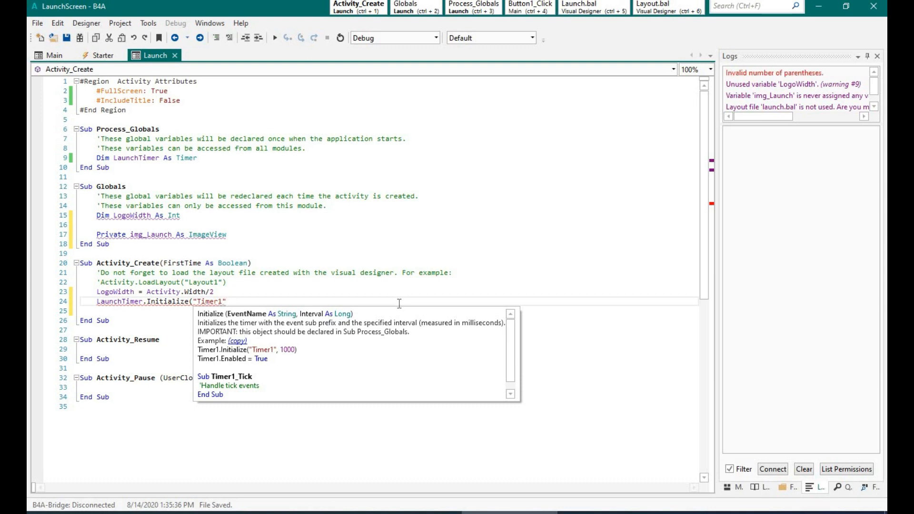
{"action": "type", "text": ",3000)"}
{"action": "type", "text": "Sub"}
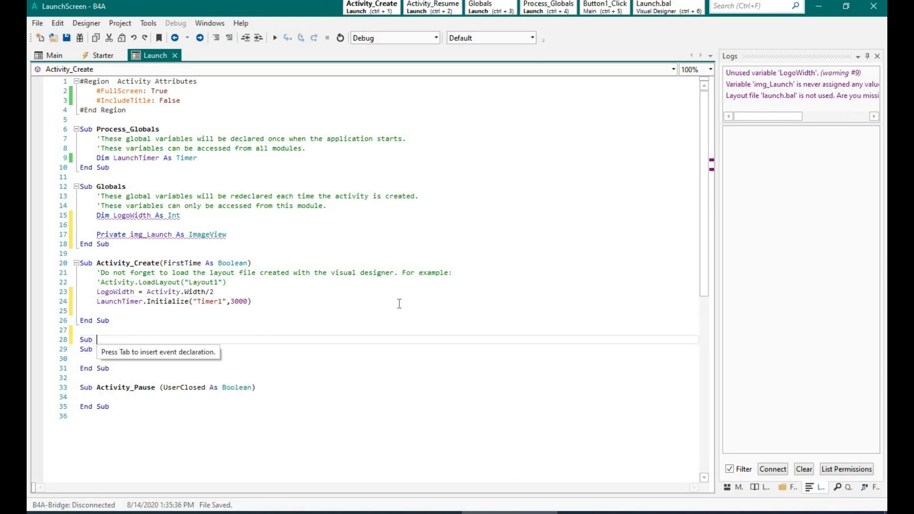
- Name the timer sub Timer1_Tick and have it call StartActivity("Main")
{"action": "type", "text": "Timer1"}
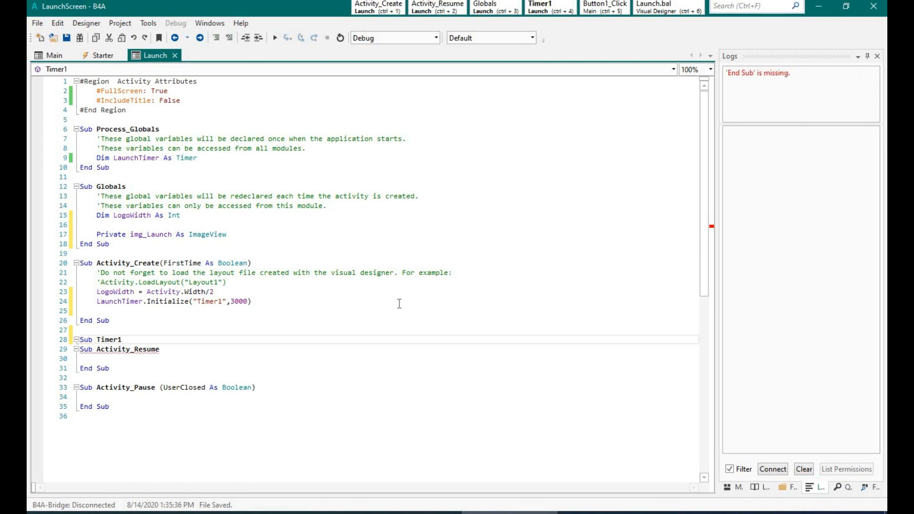
{"action": "type", "text": "_Tick"}
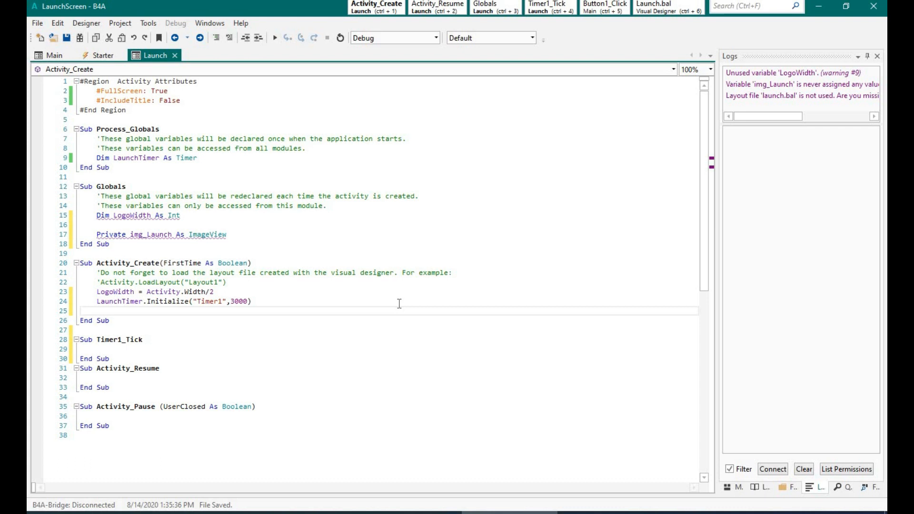
{"action": "type", "text": "led=True"}
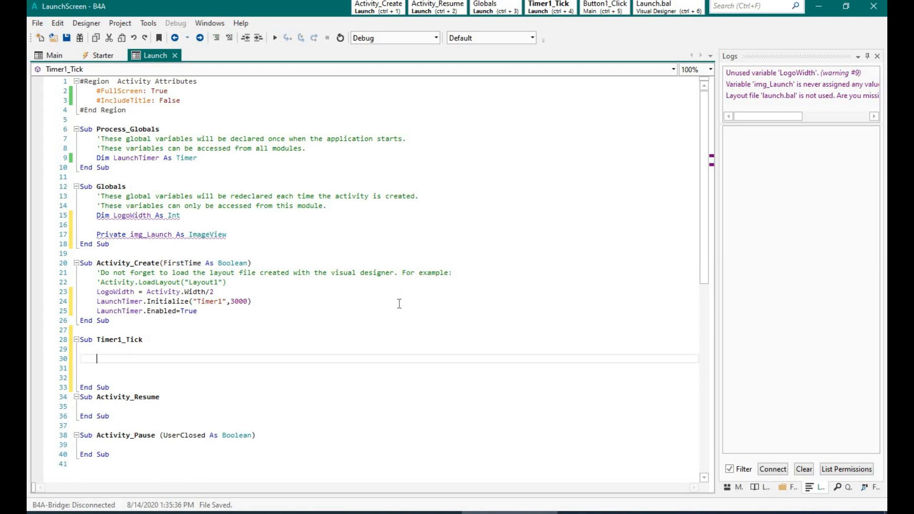
{"action": "type", "text": "startActivity("}
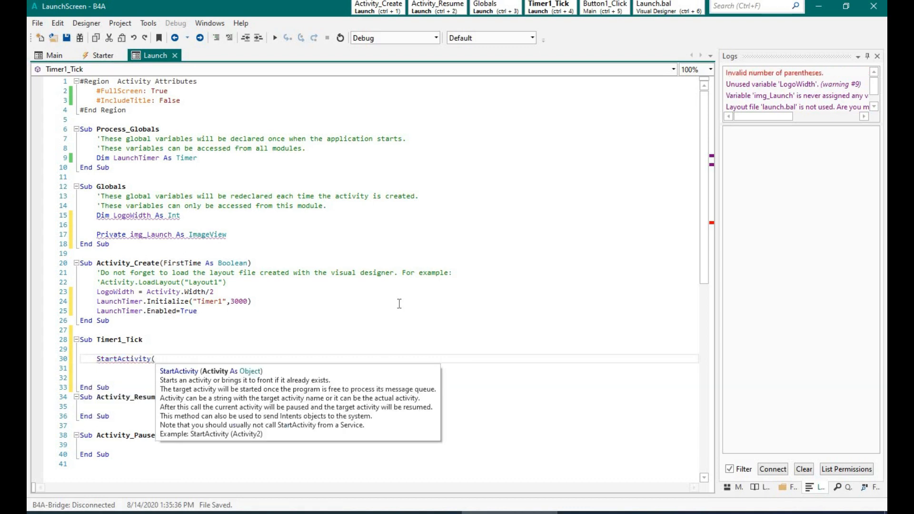
{"action": "type", "text": "\"Main\")"}
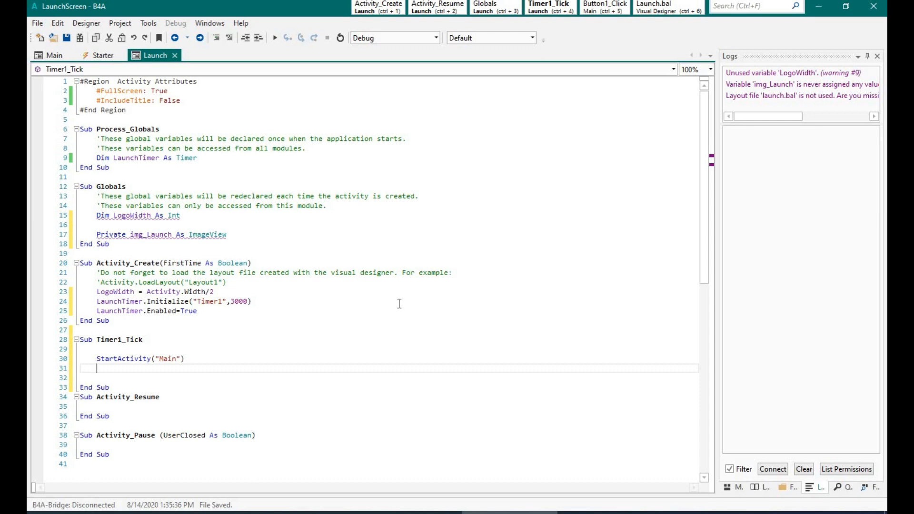
- Add LaunchTimer.Enabled=False to Timer1_Tick and LaunchTimer.Enabled=True to Activity_Create
{"action": "type", "text": "1"}
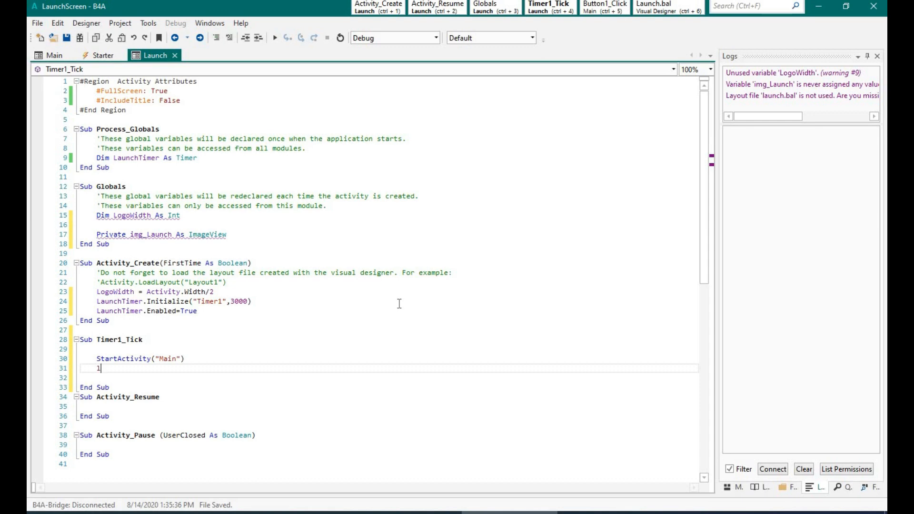
{"action": "type", "text": "LaunchTimer.Enabled="}
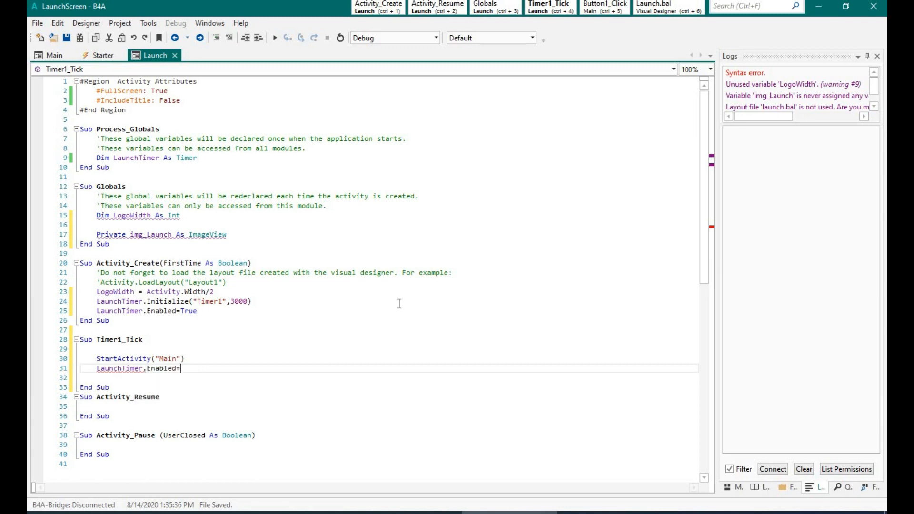
{"action": "type", "text": "fal"}
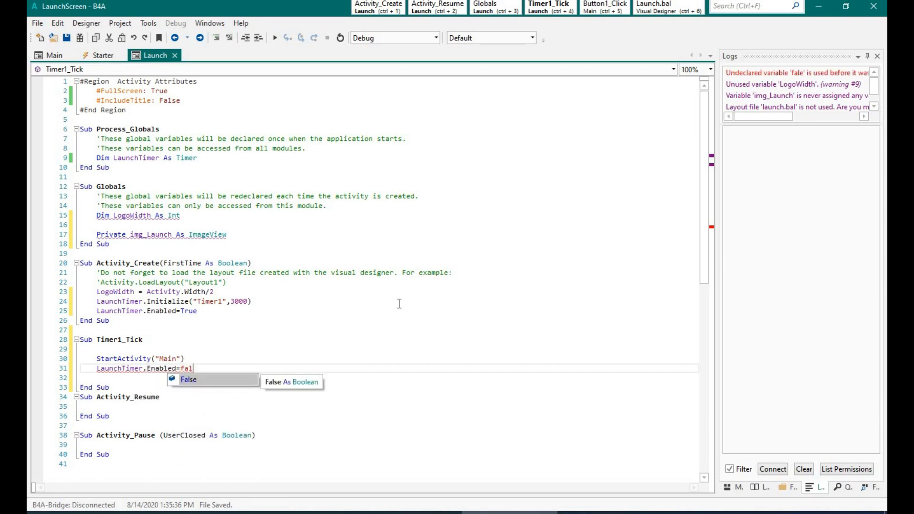
{"action": "type", "text": "se"}
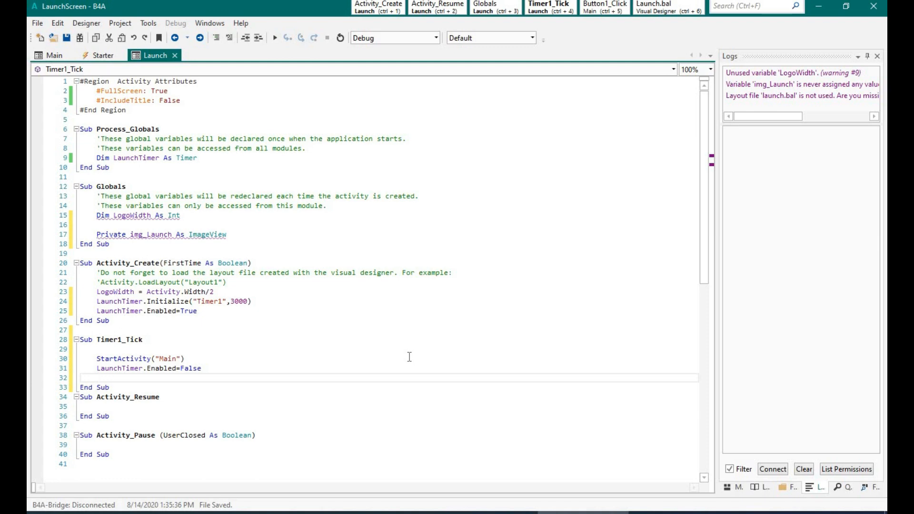
{"action": "left_click", "coordinate": [97, 377]}
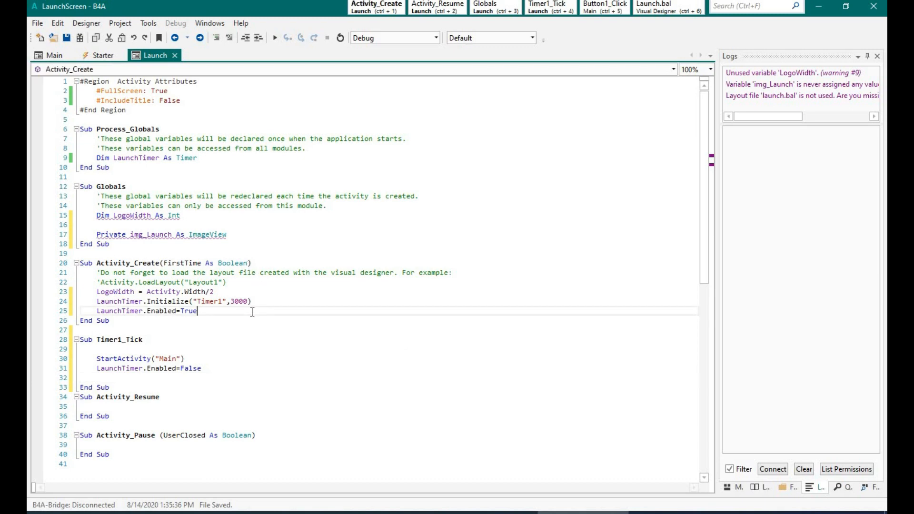
- Add Activity.LoadLayout("Launch") on a new line in Activity_Create
{"action": "key", "text": "enter"}
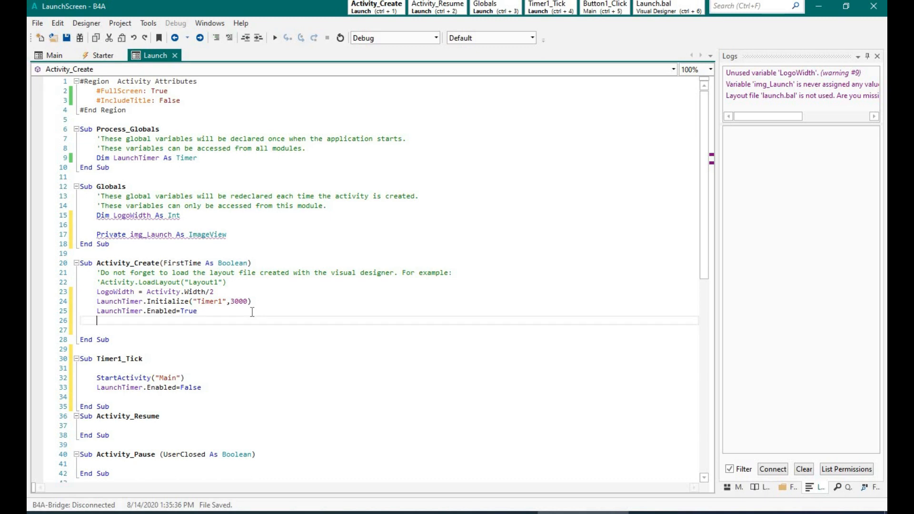
{"action": "type", "text": "ac"}
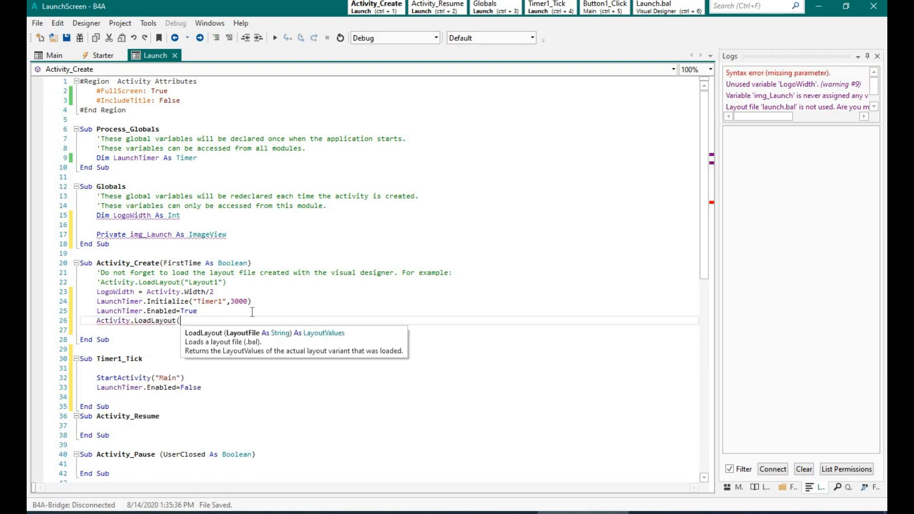
{"action": "type", "text": "\""}
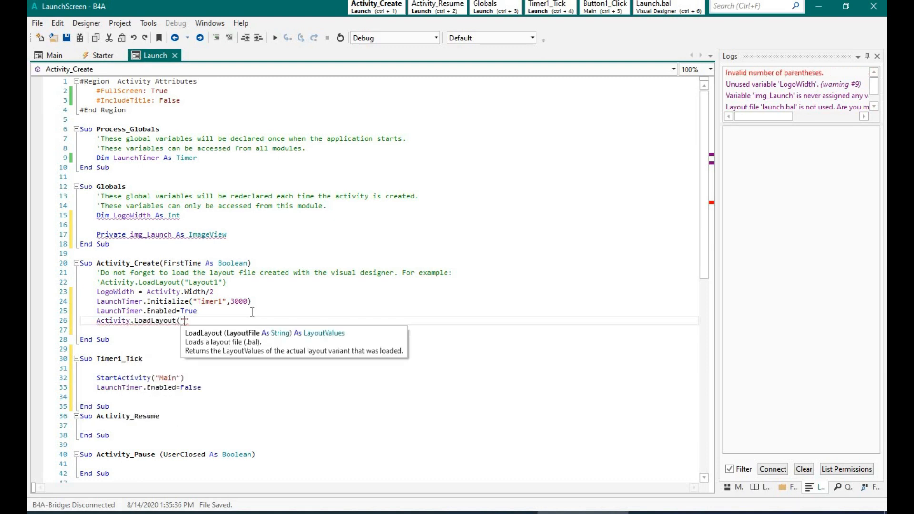
{"action": "type", "text": "Launch\")"}
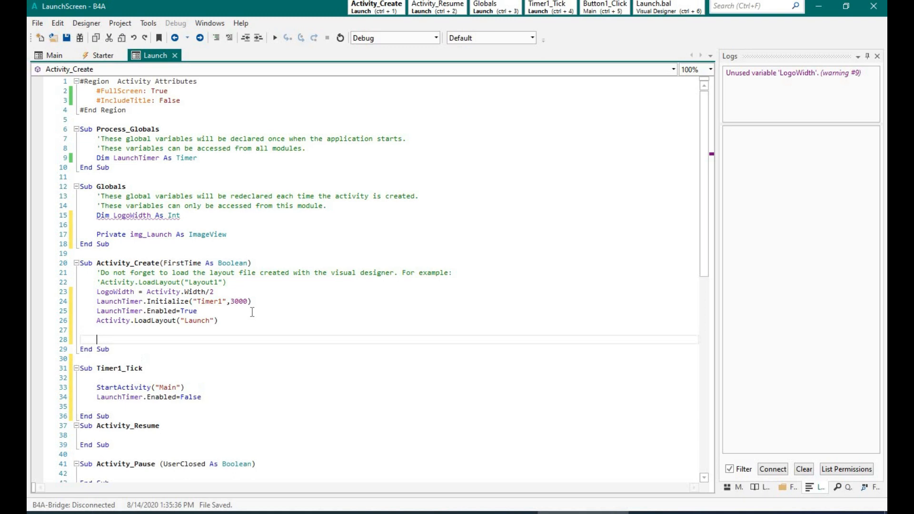
- Begin img_Launch.SetLayout with left argument Activity.Width-75%x
{"action": "type", "text": "img_"}
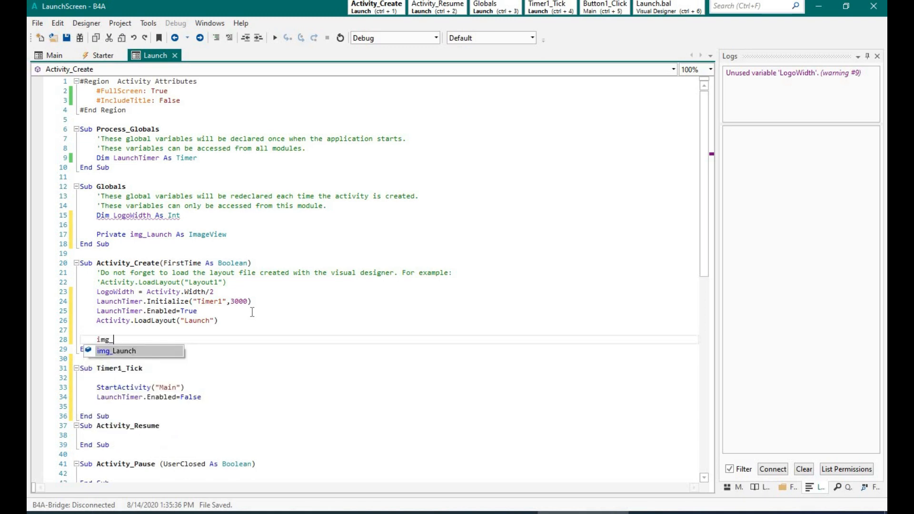
{"action": "type", "text": ".s"}
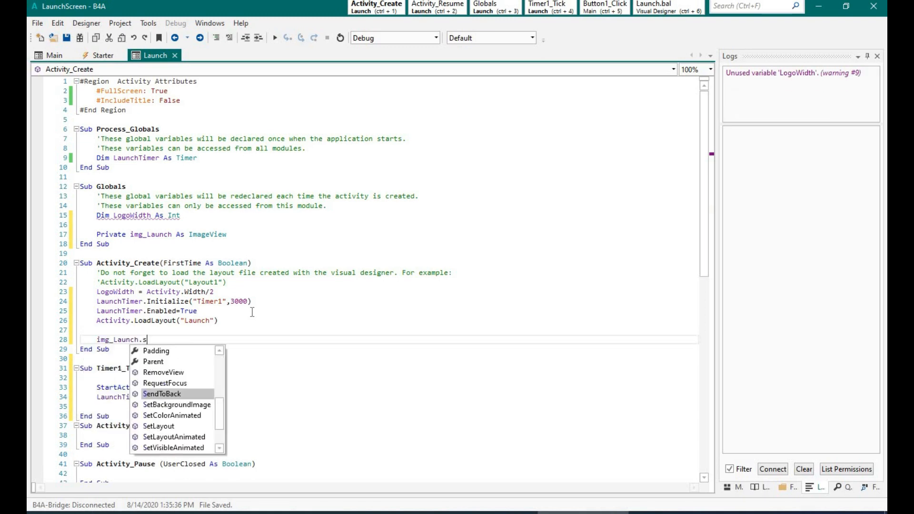
{"action": "type", "text": "etLayout("}
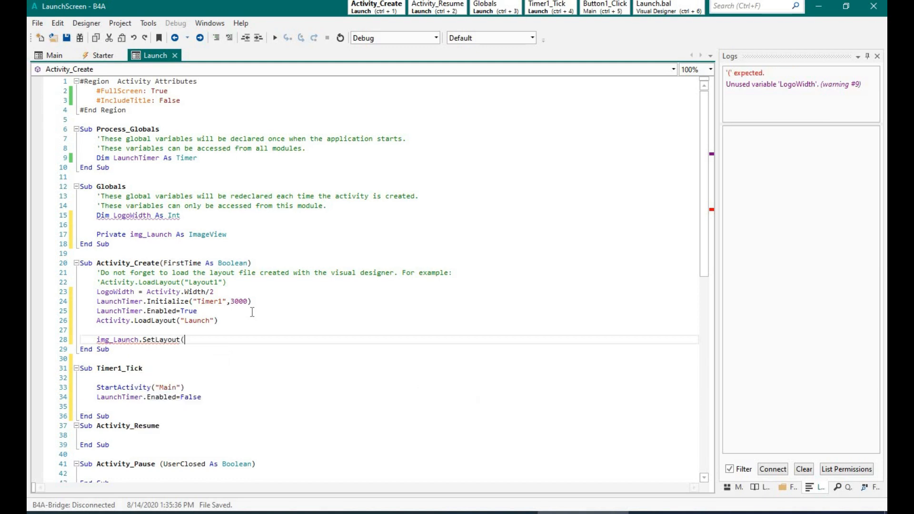
{"action": "type", "text": "acti"}
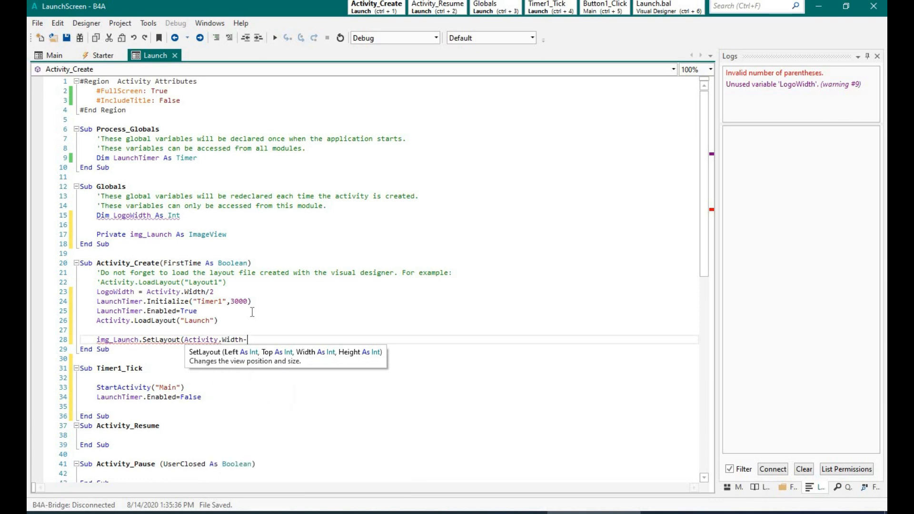
{"action": "type", "text": "75%"}
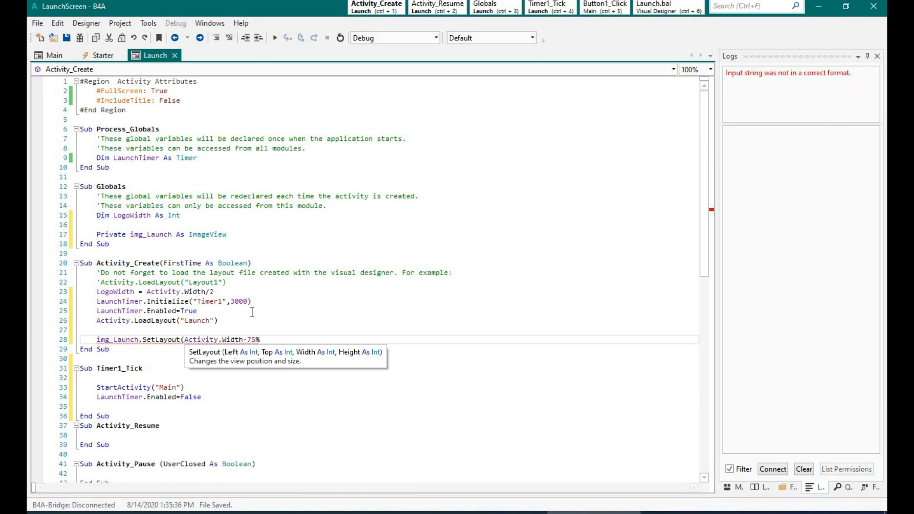
{"action": "type", "text": ","}
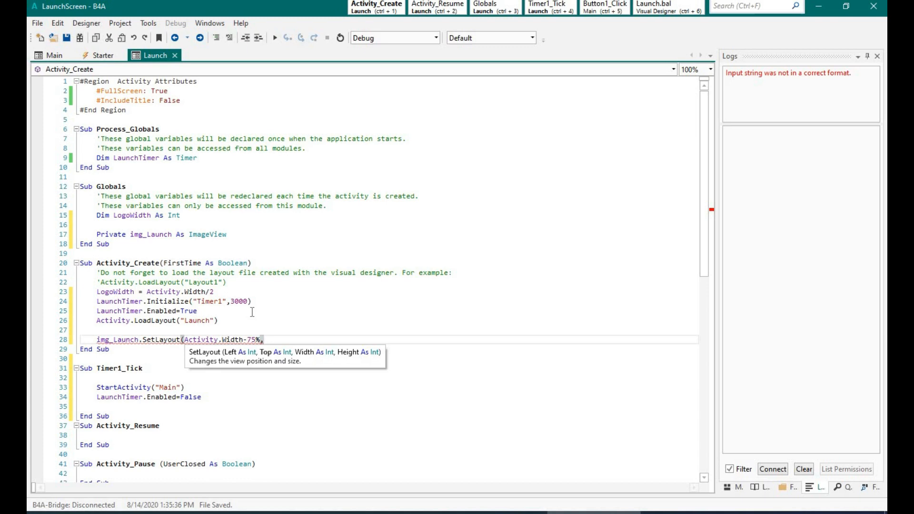
- Add top (Activity.Height/2)-(LogoWidth/2) and width LogoWidth arguments to SetLayout
{"action": "type", "text": "act"}
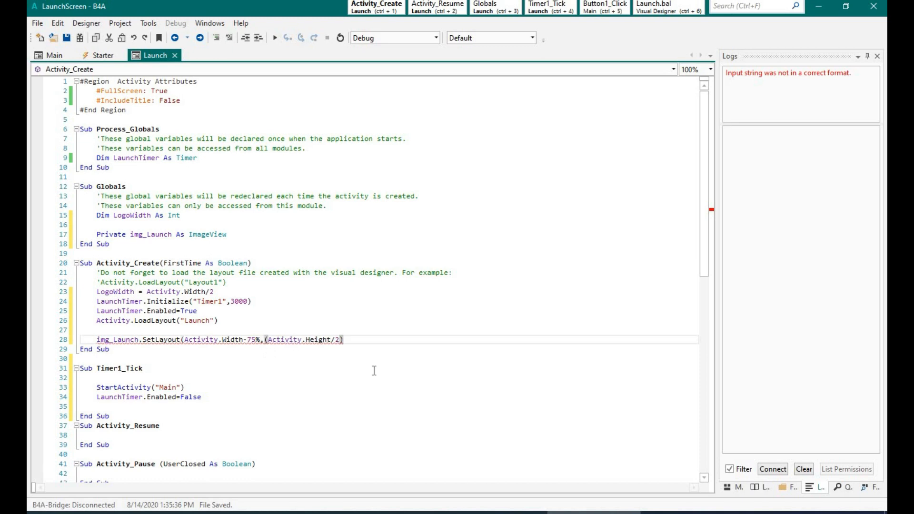
{"action": "type", "text": "-("}
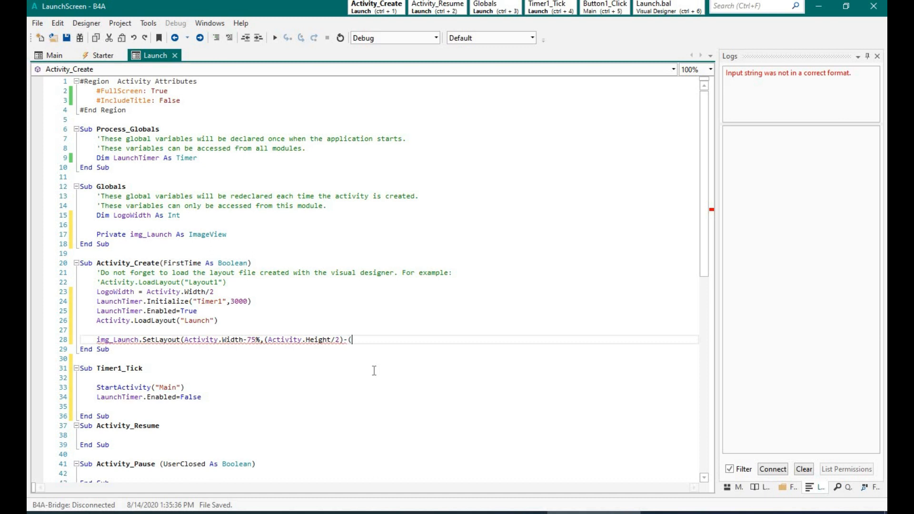
{"action": "type", "text": "logo"}
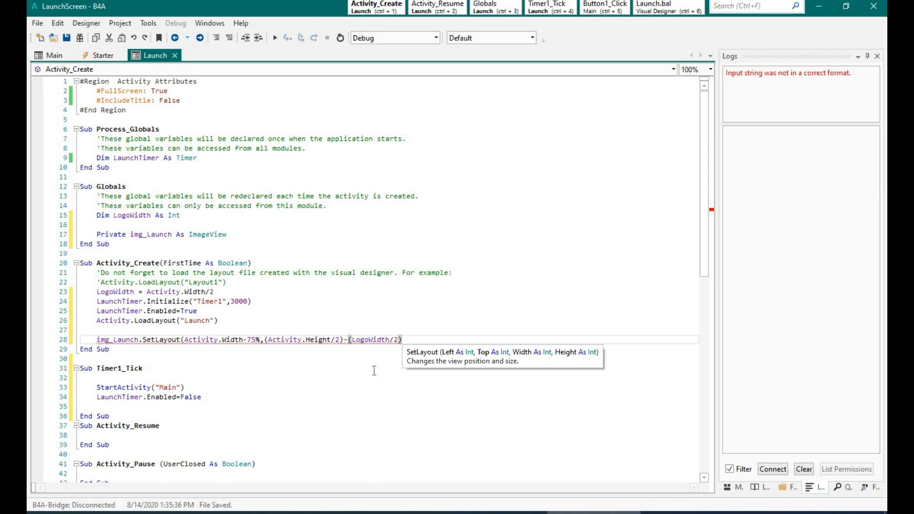
{"action": "type", "text": ","}
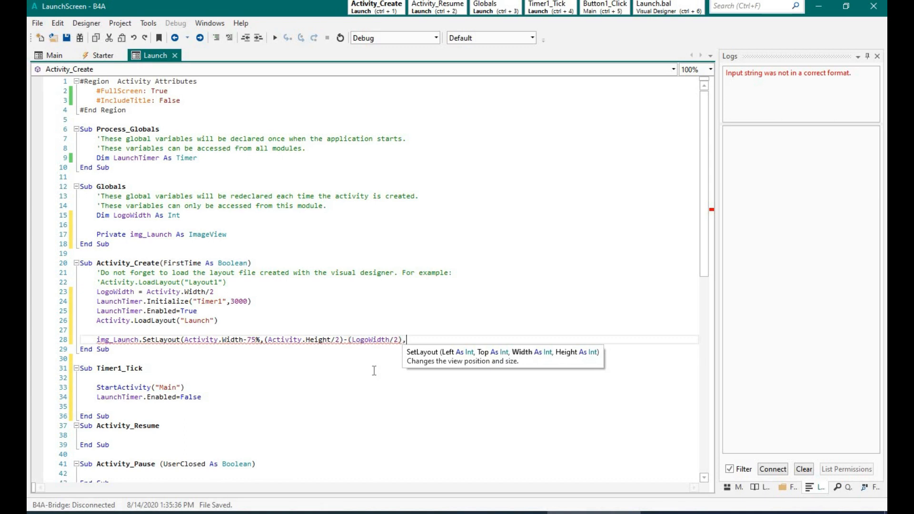
{"action": "type", "text": "logo"}
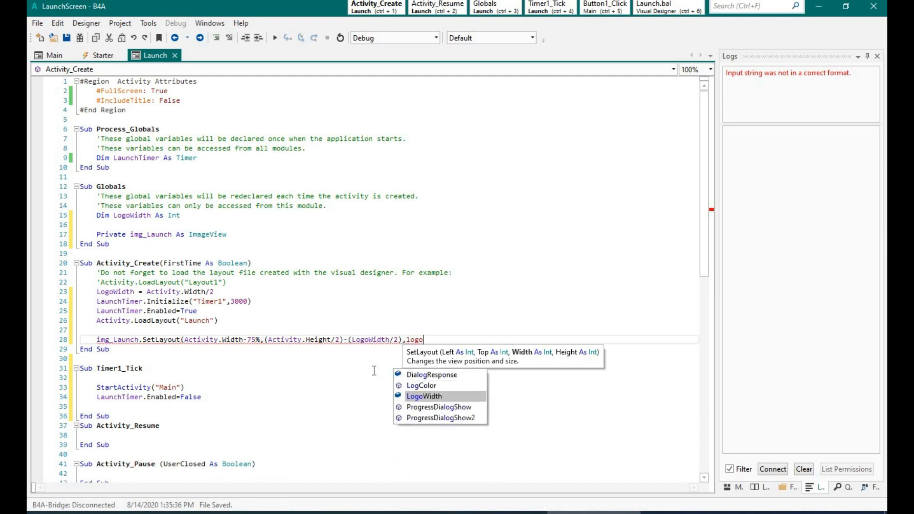
{"action": "type", "text": "LogoWidth,1"}
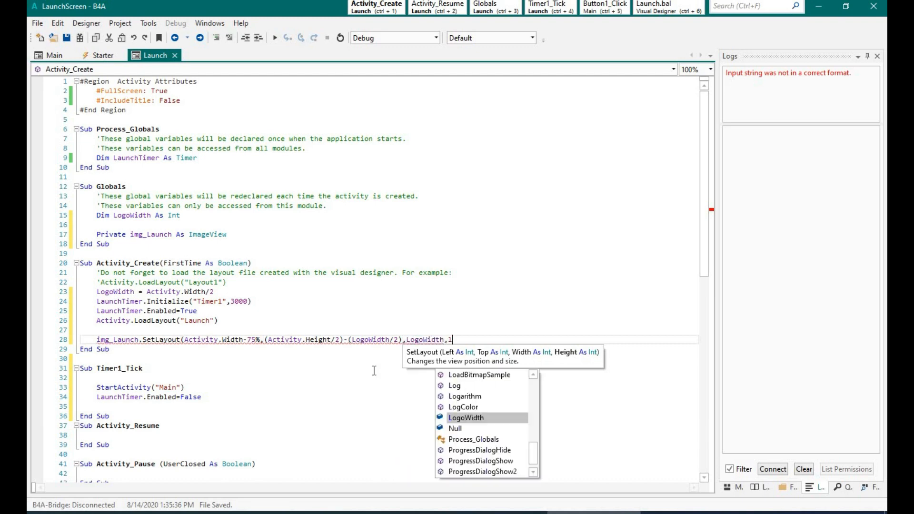
{"action": "type", "text": "ogoWidth"}
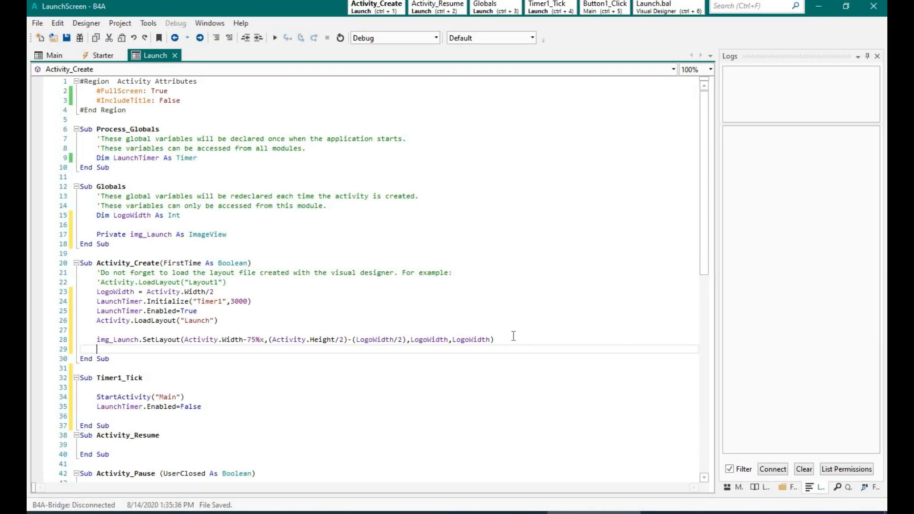
- Scroll down the finished Launch code and move to the Main module
{"action": "scroll", "scroll_direction": "down", "scroll_amount": 3}
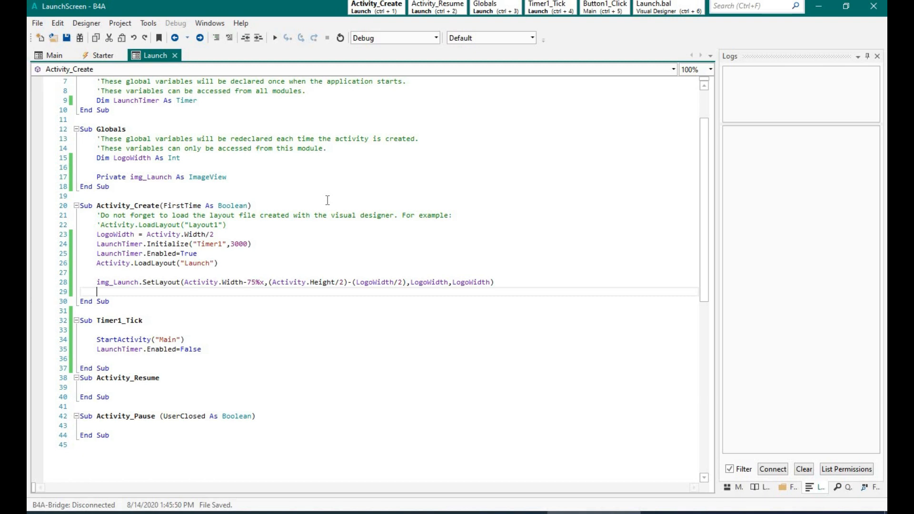
{"action": "left_click", "coordinate": [54, 55]}
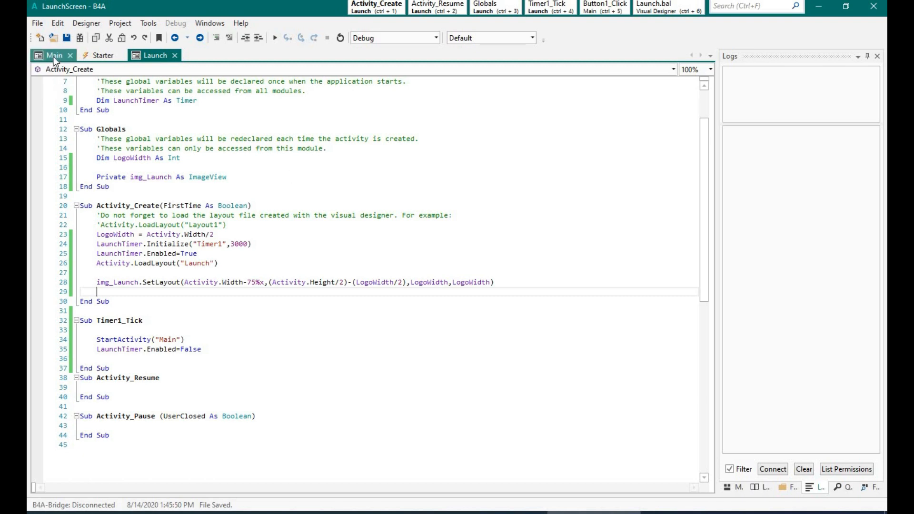
- Add an If FirstTime=True Then ... End If block to Main's Activity_Create
{"action": "left_click", "coordinate": [52, 54]}
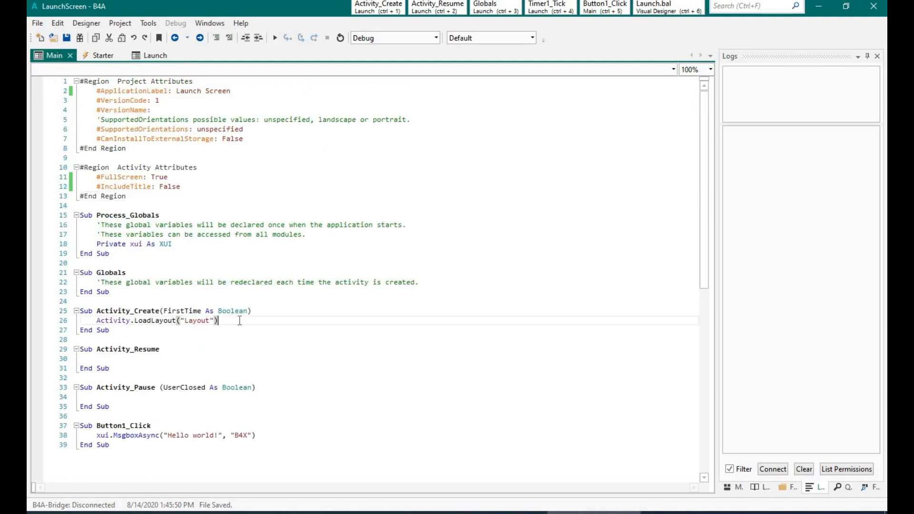
{"action": "key", "text": "Enter"}
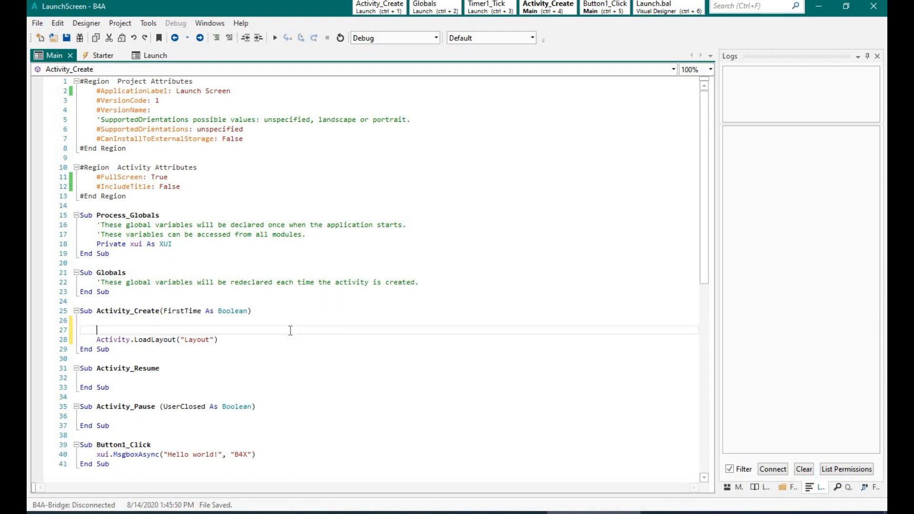
{"action": "type", "text": "if"}
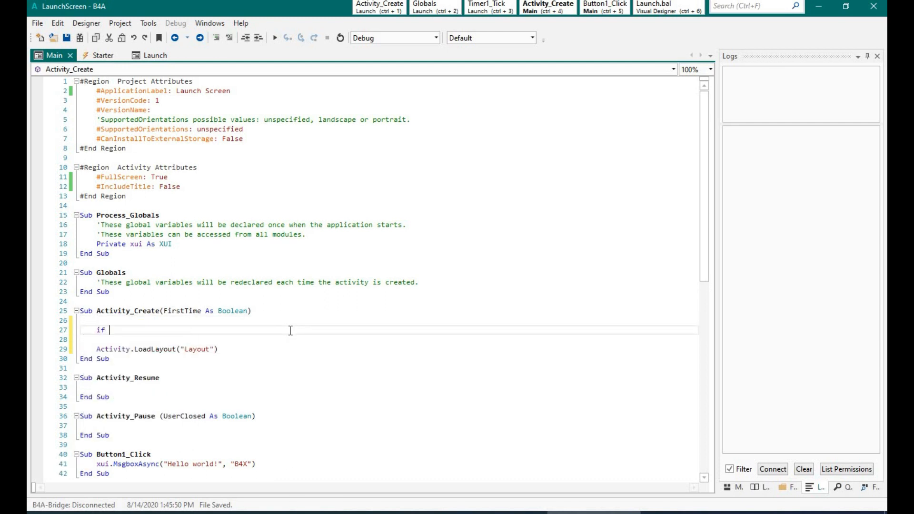
{"action": "type", "text": "FirstTime=t"}
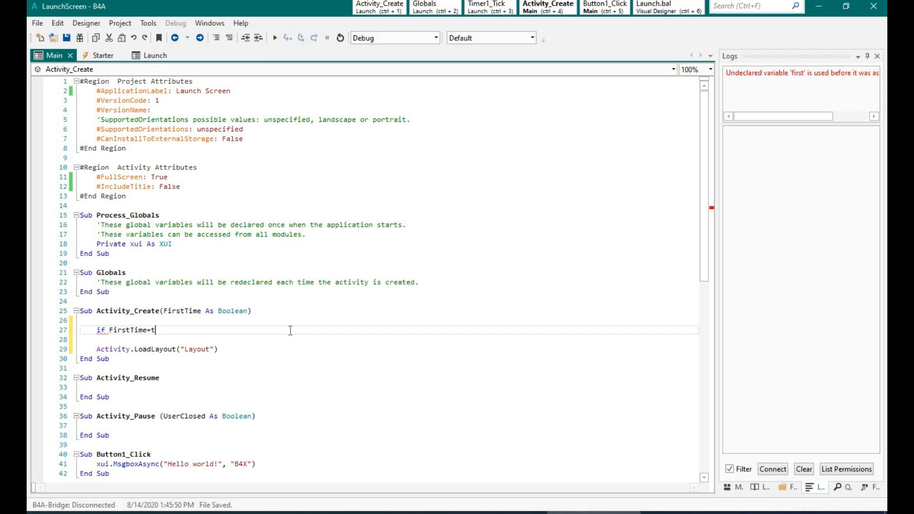
{"action": "type", "text": "rue then"}
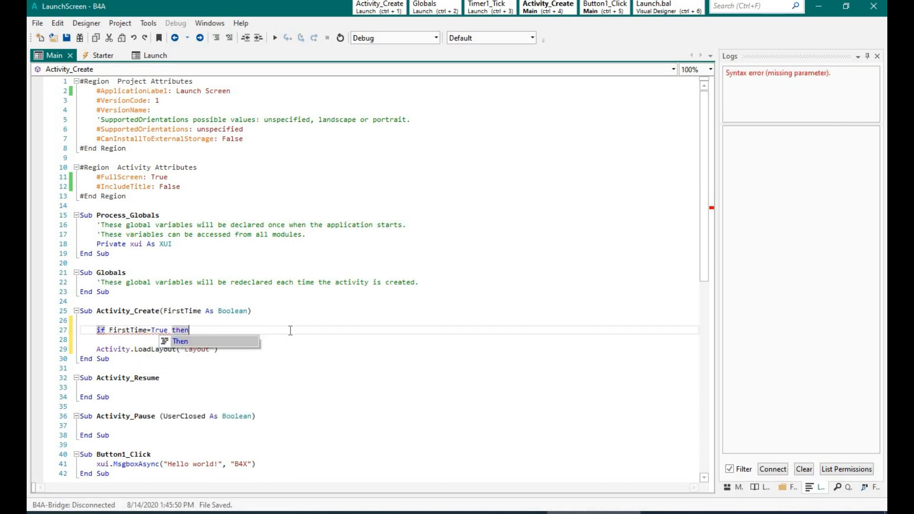
{"action": "key", "text": "Enter"}
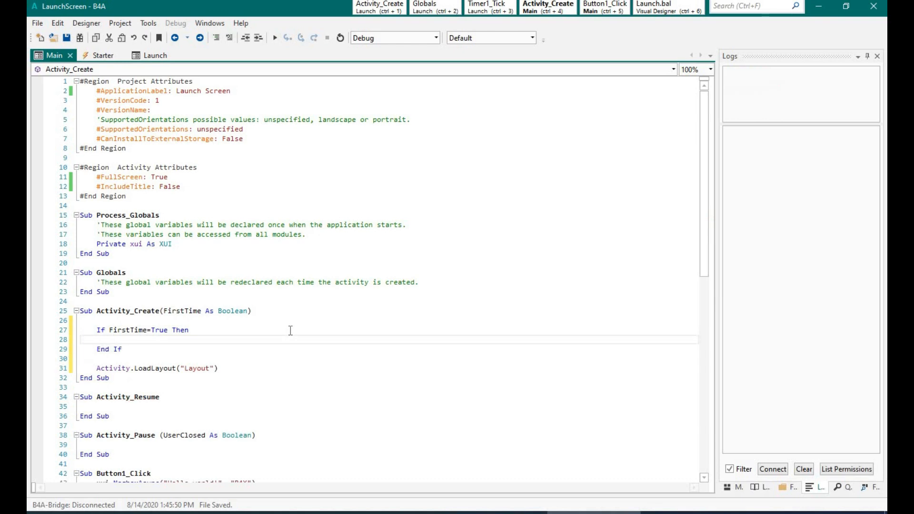
- Inside the FirstTime block, call StartActivity("Launch")
{"action": "type", "text": "starte"}
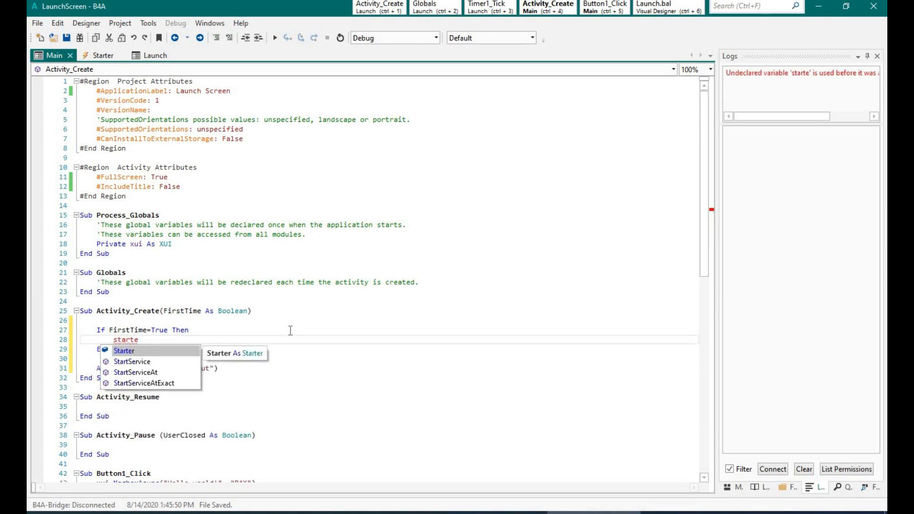
{"action": "type", "text": "StartActivity"}
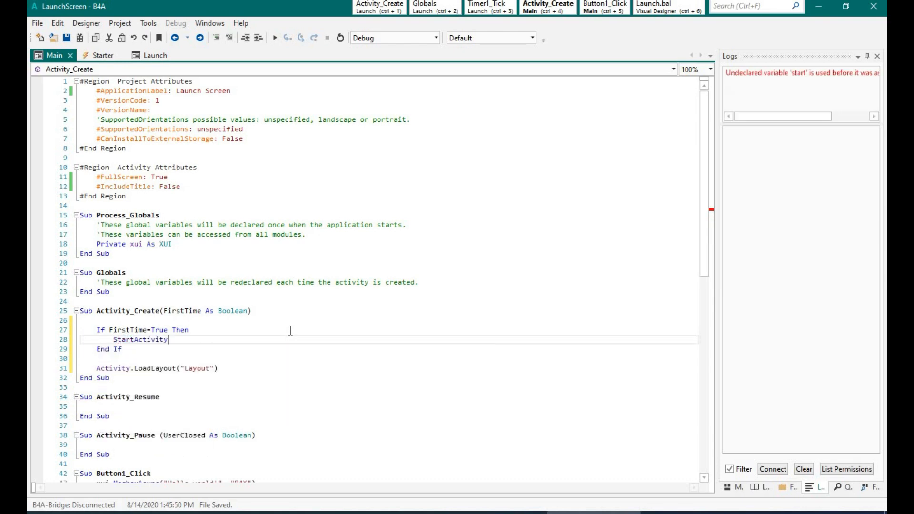
{"action": "type", "text": "("}
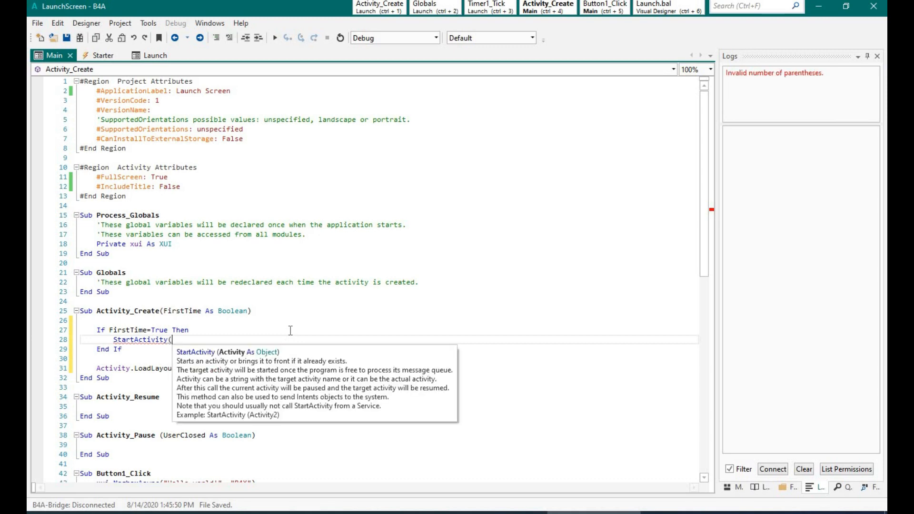
{"action": "type", "text": "\"Launch"}
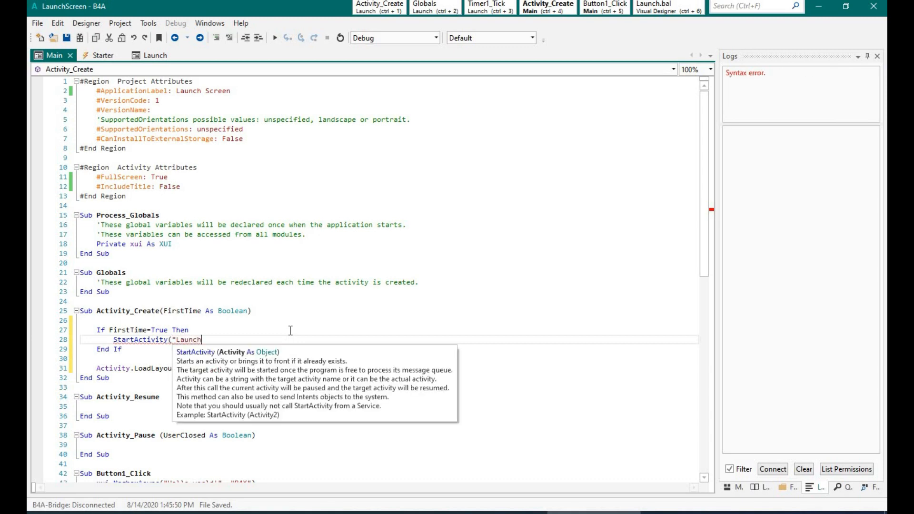
{"action": "type", "text": "\")"}
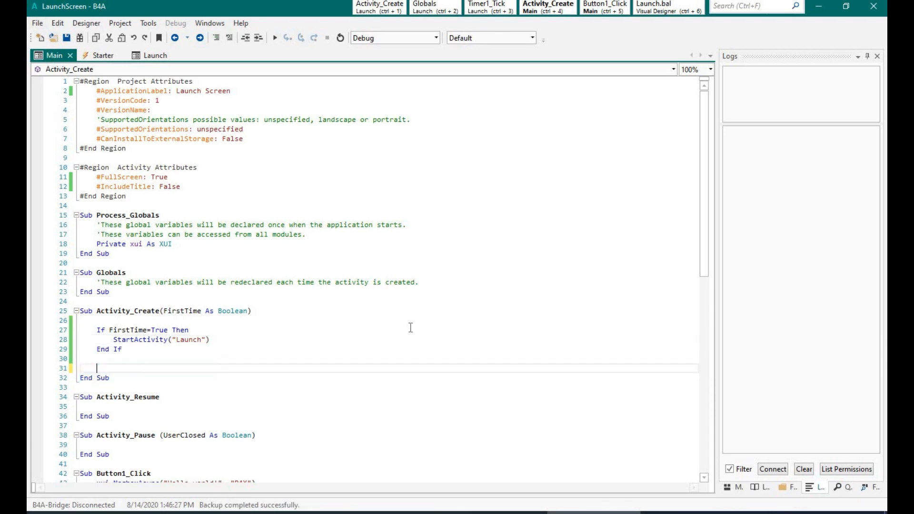
- Paste Activity.LoadLayout("Layout") into Main's Activity_Resume sub
{"action": "left_click", "coordinate": [135, 405]}
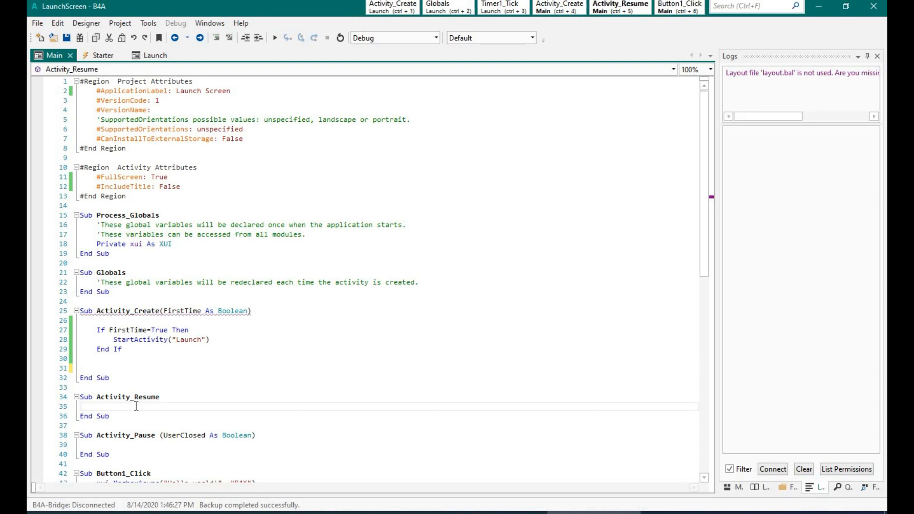
{"action": "type", "text": "Activity.LoadLayout(\"Layout\")"}
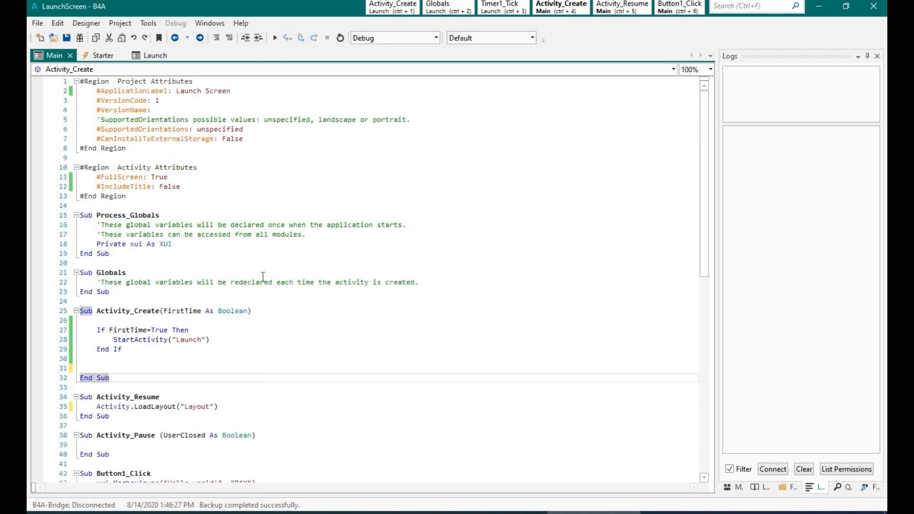
{"action": "left_click", "coordinate": [155, 56]}
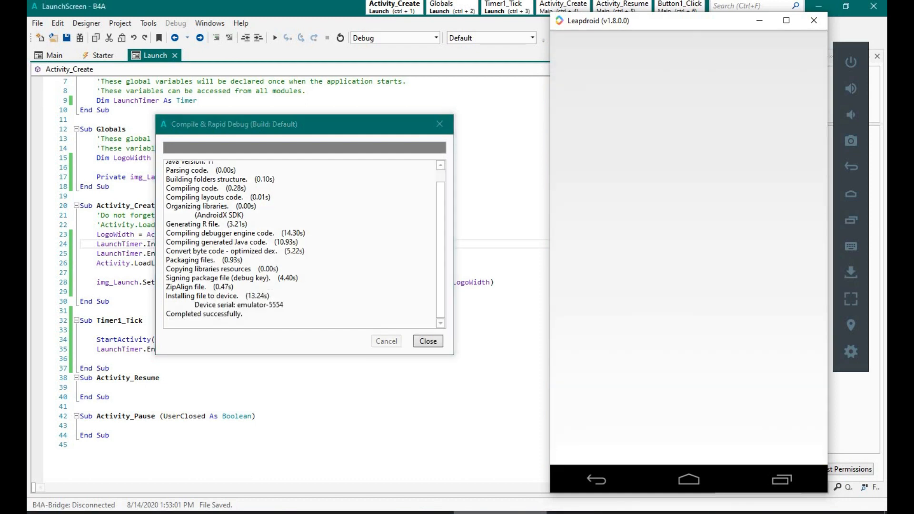
- Dismiss the compile report and stop the Leapdroid debug session
{"action": "left_click", "coordinate": [428, 341]}
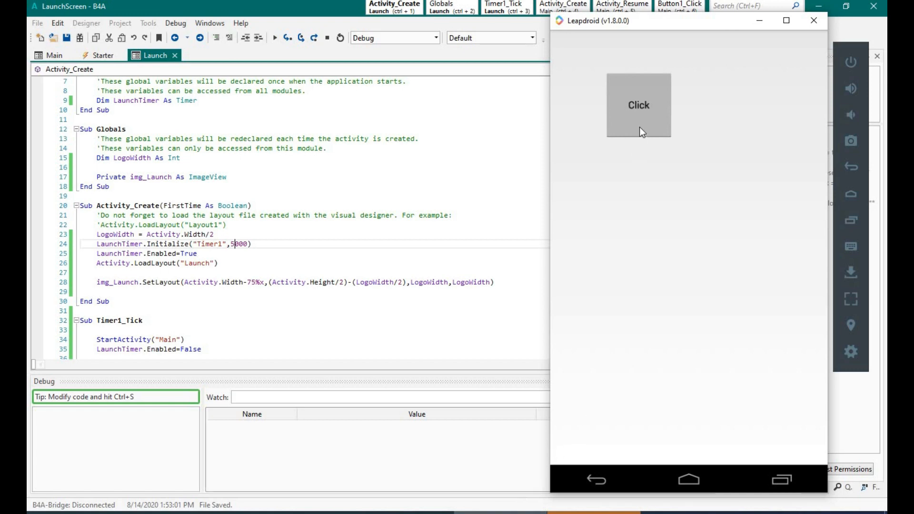
{"action": "mouse_move", "coordinate": [670, 290]}
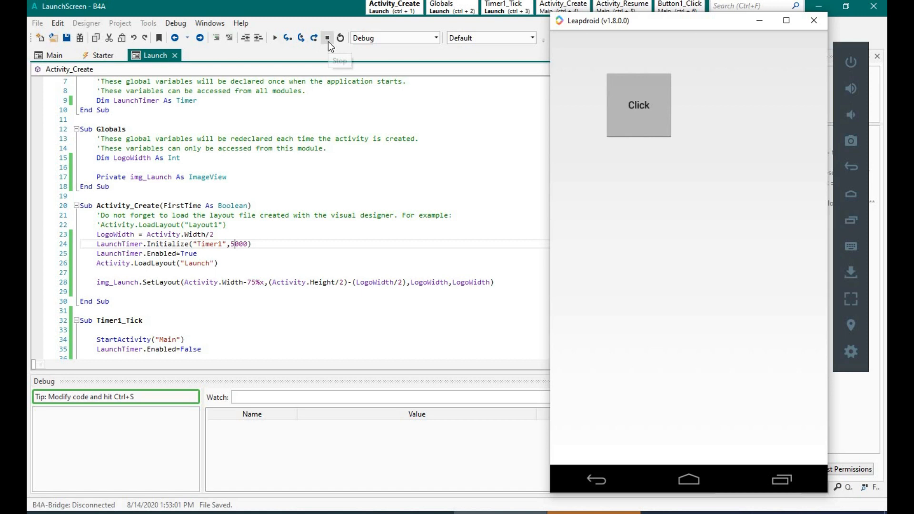
{"action": "left_click", "coordinate": [327, 37]}
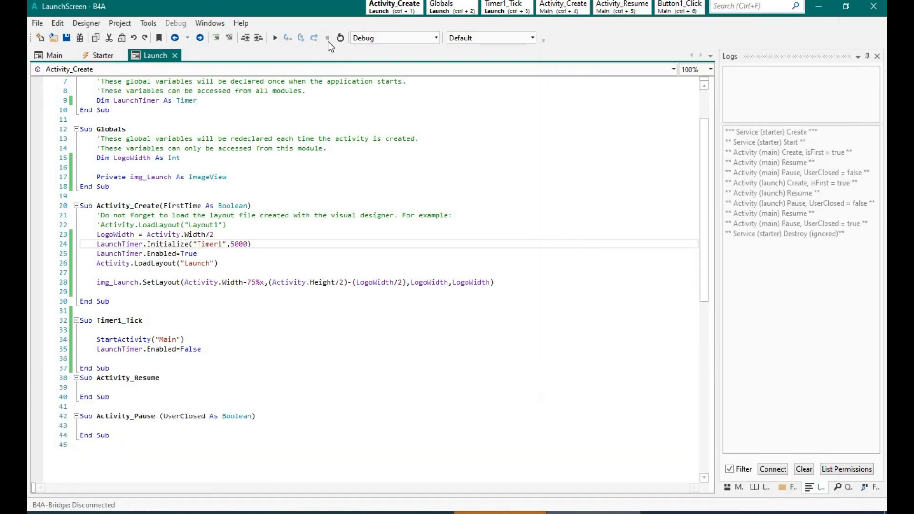